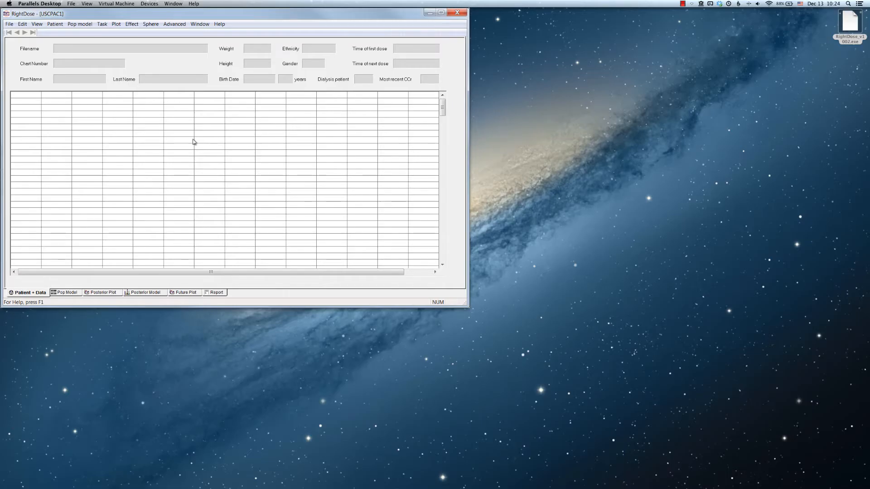
# Open RightDose's Patient menu to reach the Launch pastrx option.
pyautogui.click(54, 24)
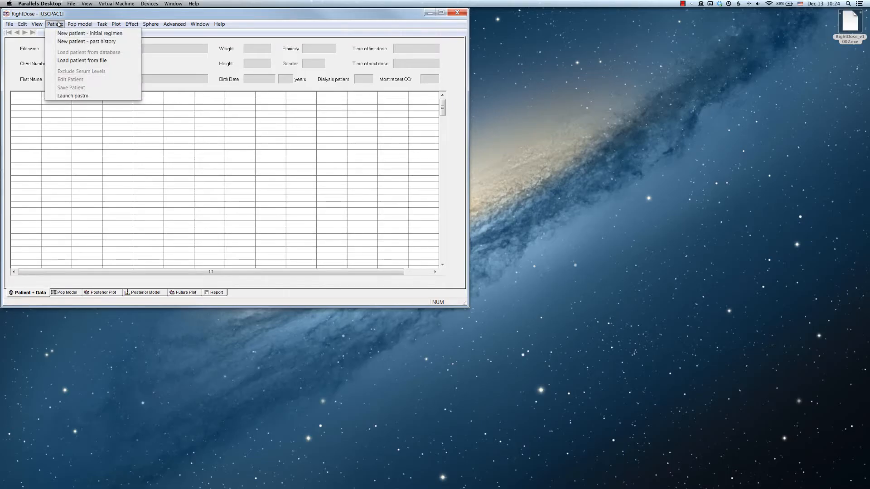
pyautogui.moveTo(86, 42)
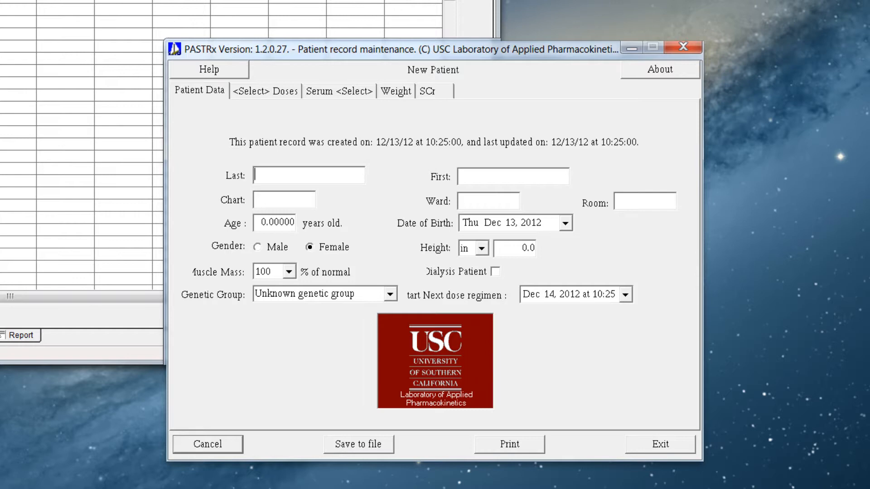
# Enter Adam Smith: chart 111, ward 11, room 33, born Dec 14 1967, male, 64 in tall.
pyautogui.write('Smith')
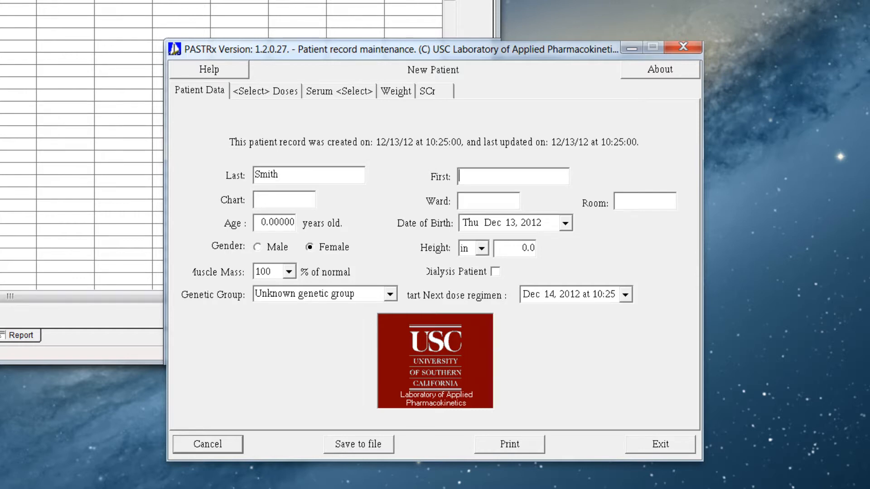
pyautogui.write('Adam')
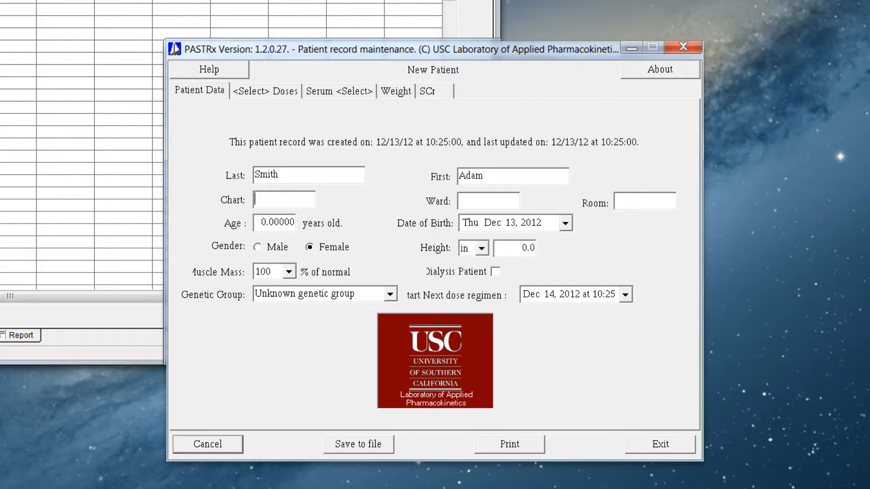
pyautogui.write('11')
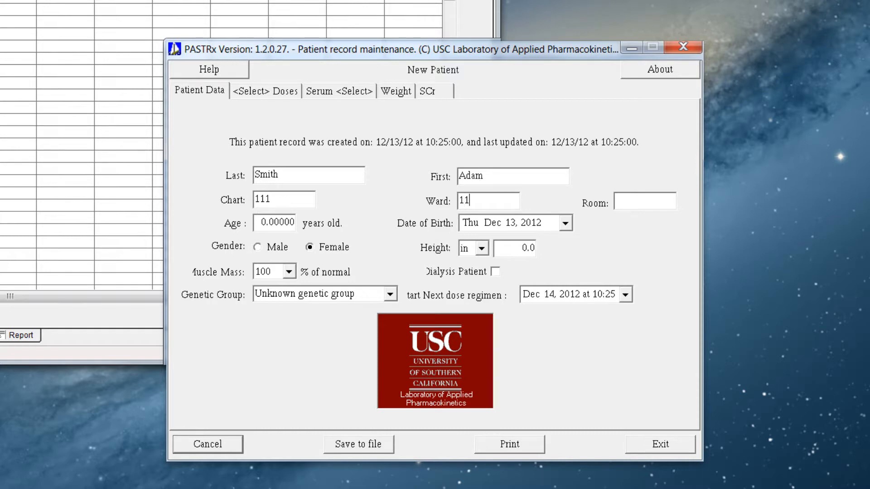
pyautogui.write('33')
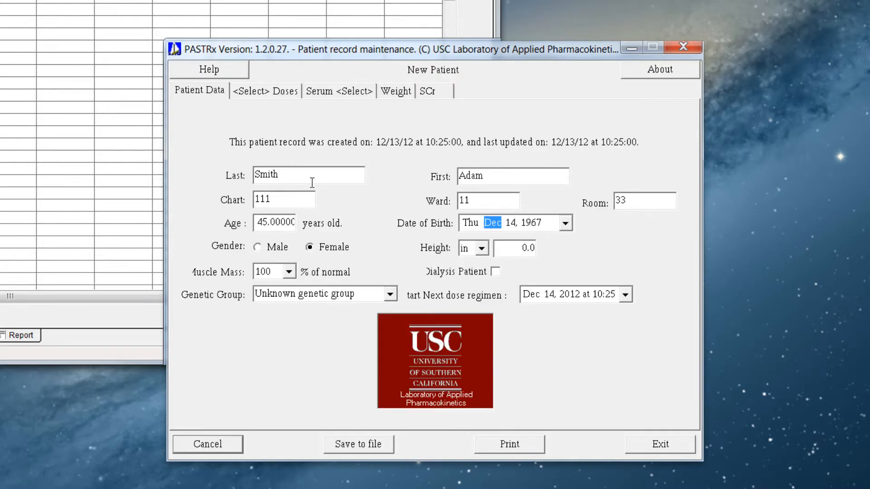
pyautogui.moveTo(571, 238)
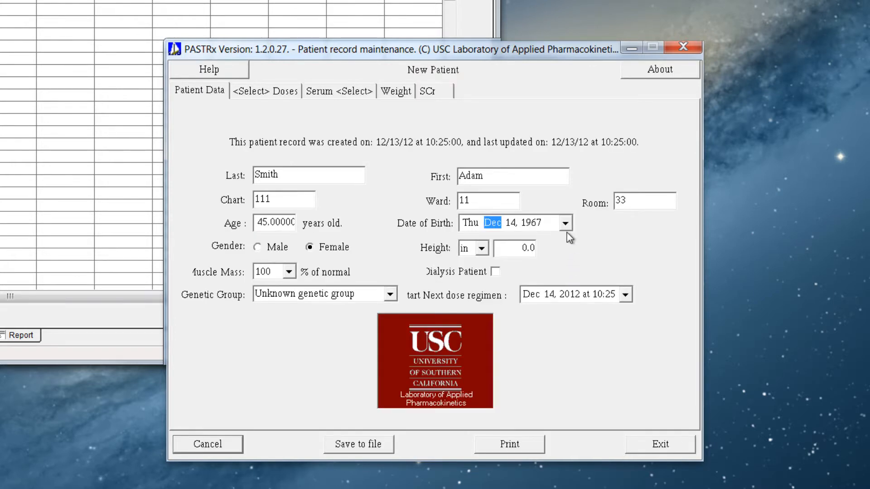
pyautogui.click(565, 223)
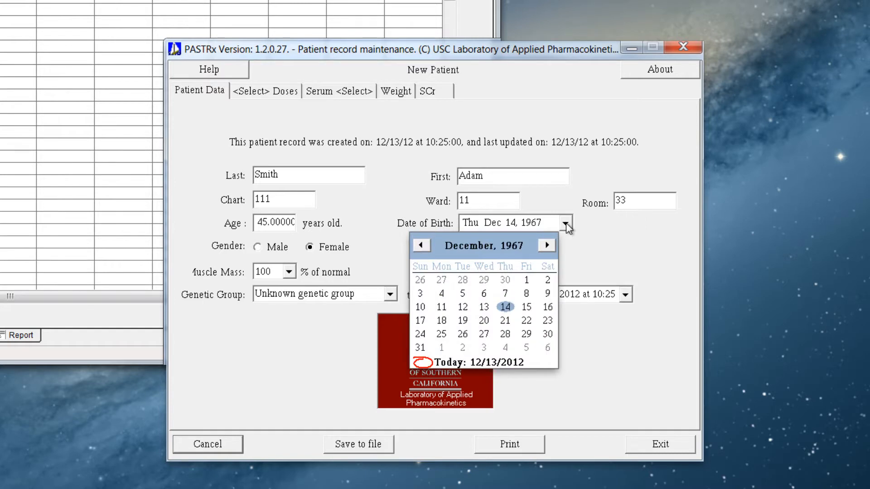
pyautogui.click(505, 307)
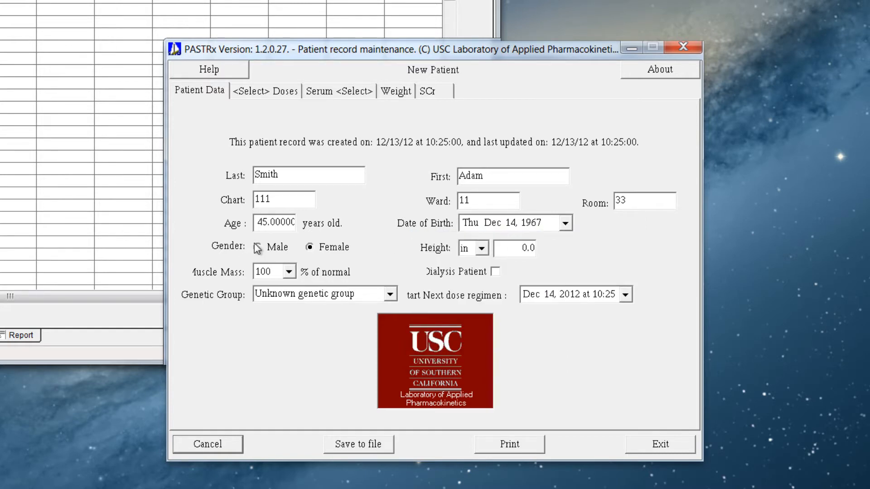
pyautogui.click(257, 247)
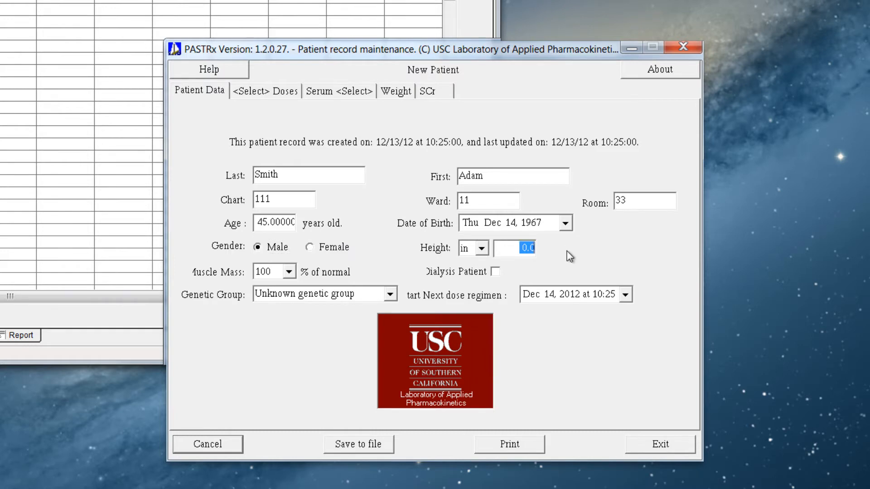
pyautogui.write('64')
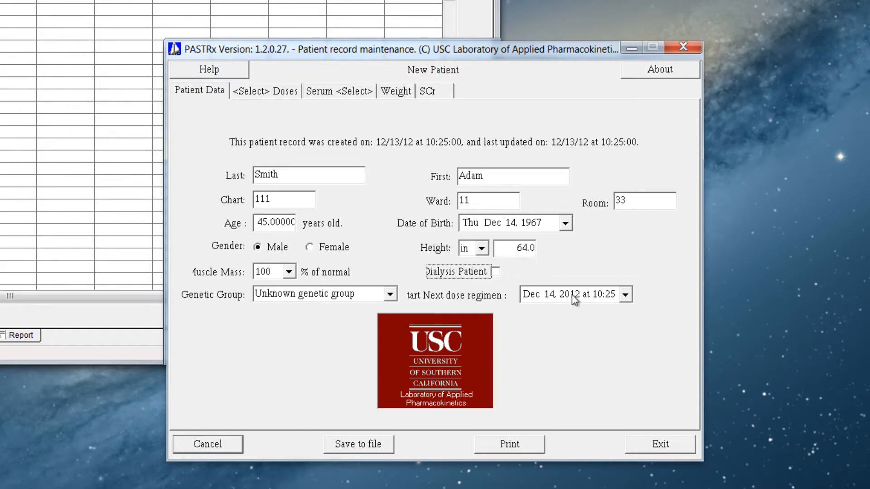
pyautogui.moveTo(598, 301)
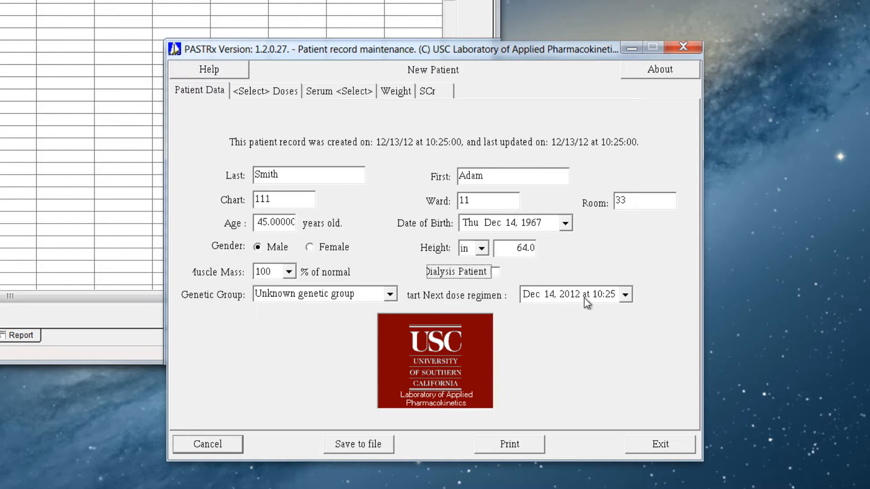
# Set the next dose time to 12:00 and go to the Doses section.
pyautogui.click(625, 294)
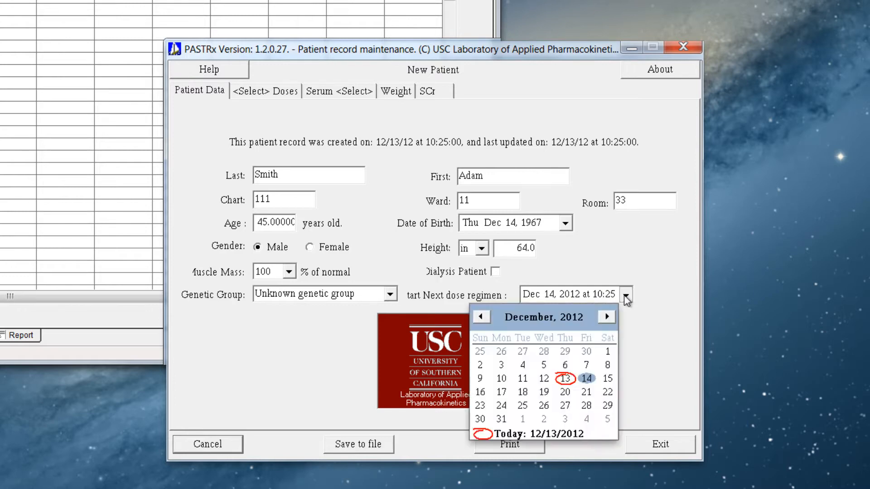
pyautogui.click(625, 294)
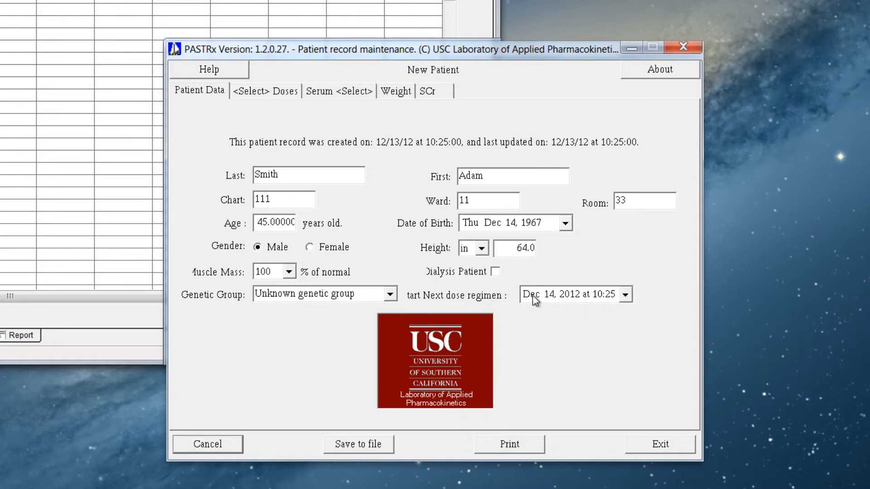
pyautogui.moveTo(599, 302)
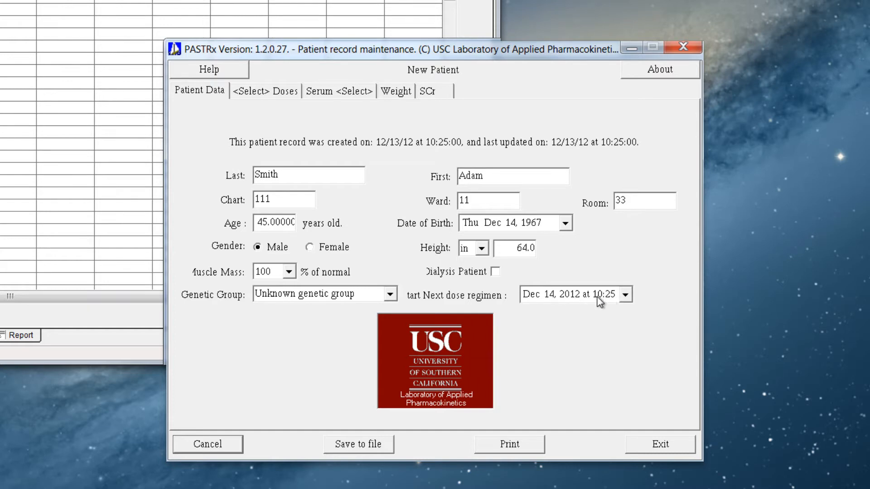
pyautogui.click(598, 294)
pyautogui.write('2:00')
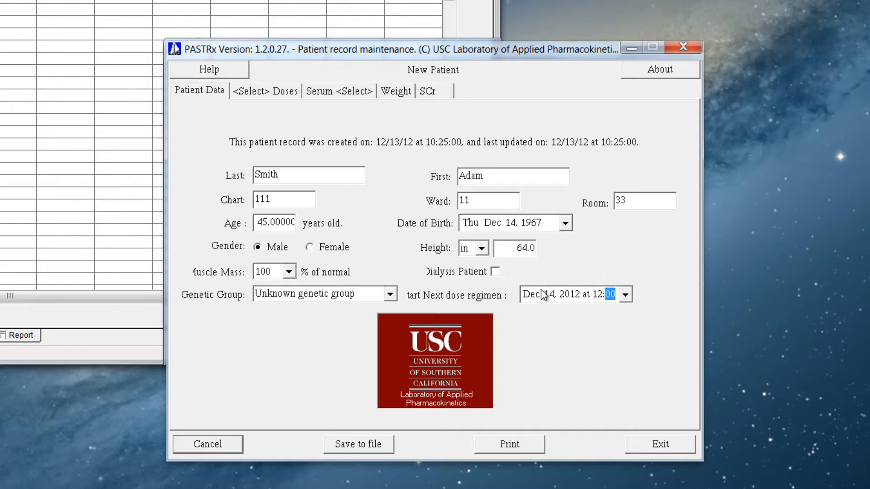
pyautogui.click(265, 90)
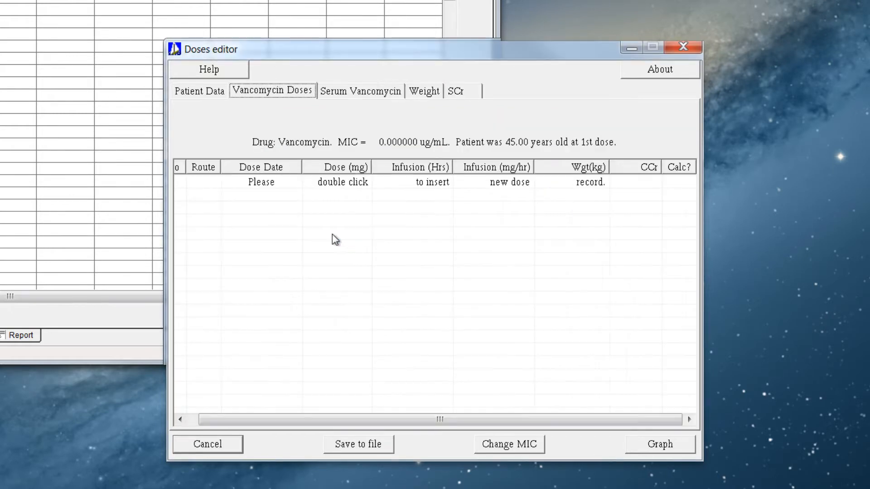
pyautogui.moveTo(294, 158)
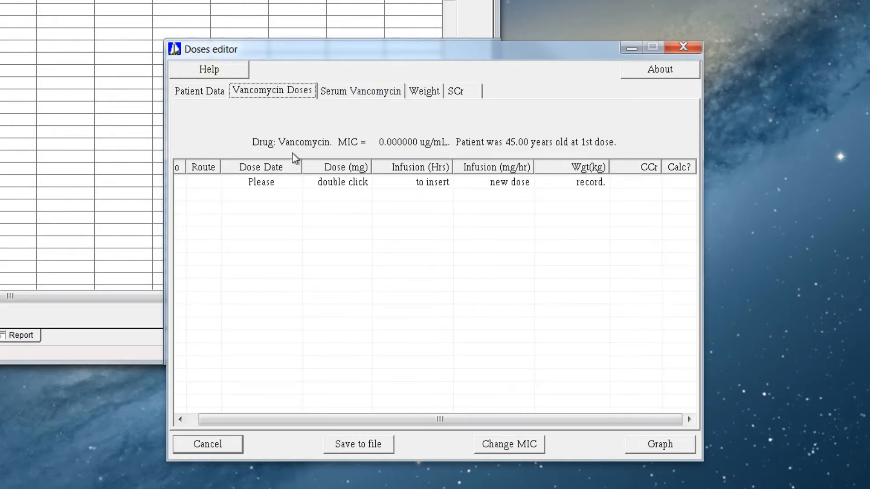
pyautogui.moveTo(293, 217)
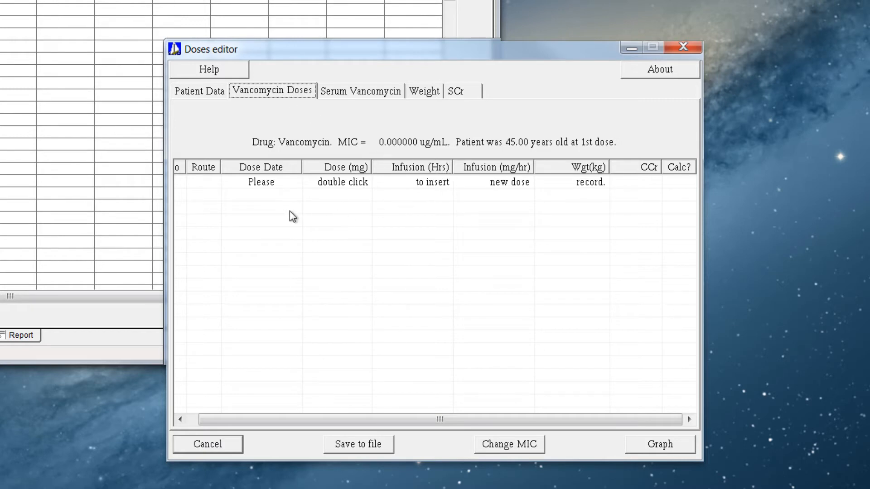
pyautogui.moveTo(294, 172)
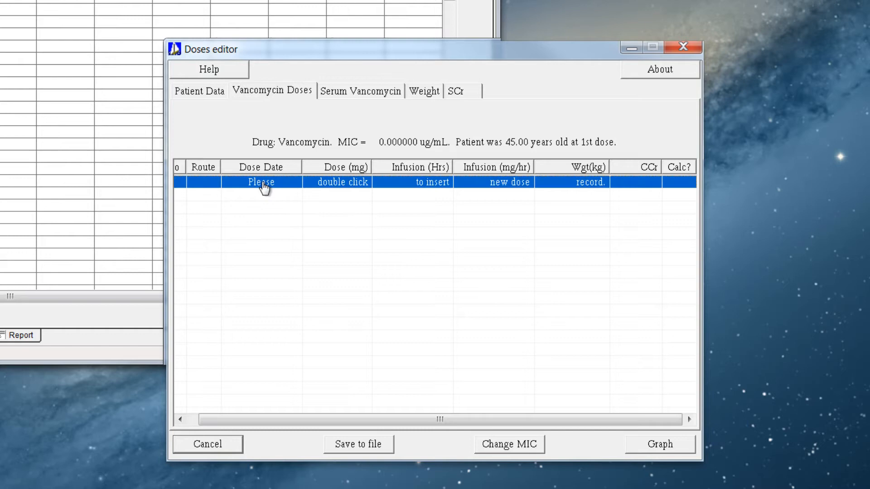
pyautogui.moveTo(257, 188)
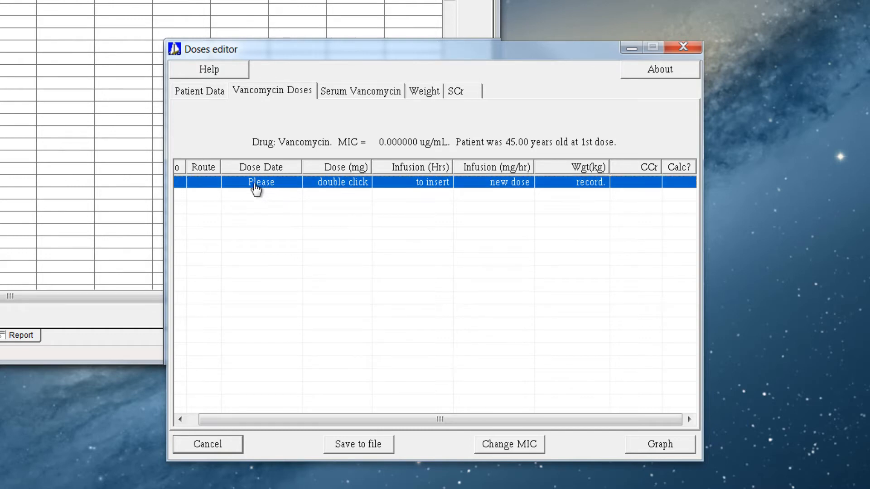
# Insert four 1000 mg IV vancomycin doses, 1-hour infusions every 12 hours, from 12/12/12 12:00.
pyautogui.doubleClick(259, 183)
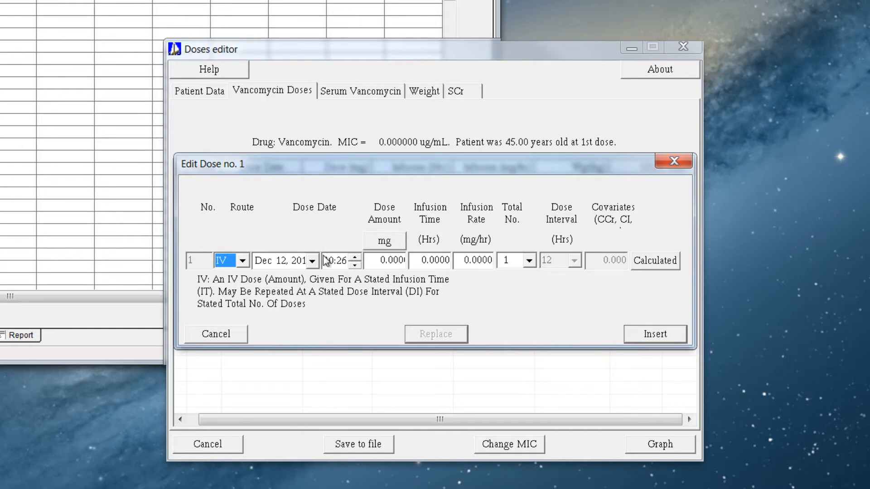
pyautogui.moveTo(283, 265)
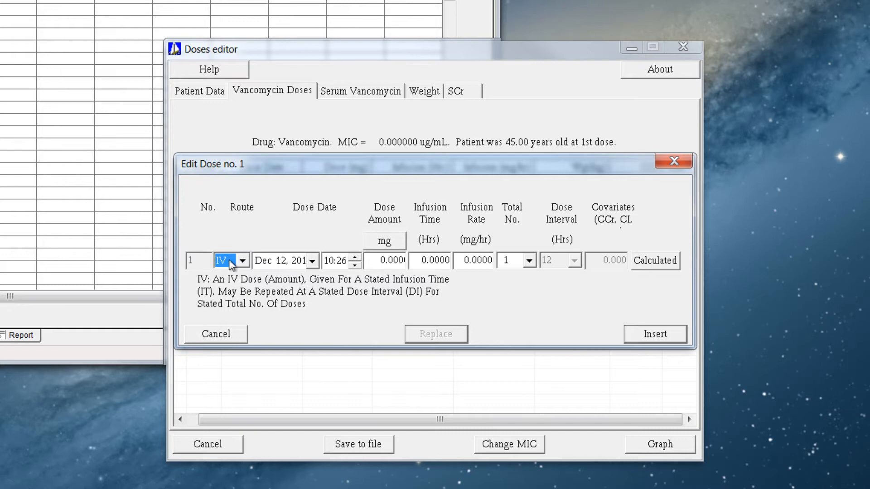
pyautogui.moveTo(286, 271)
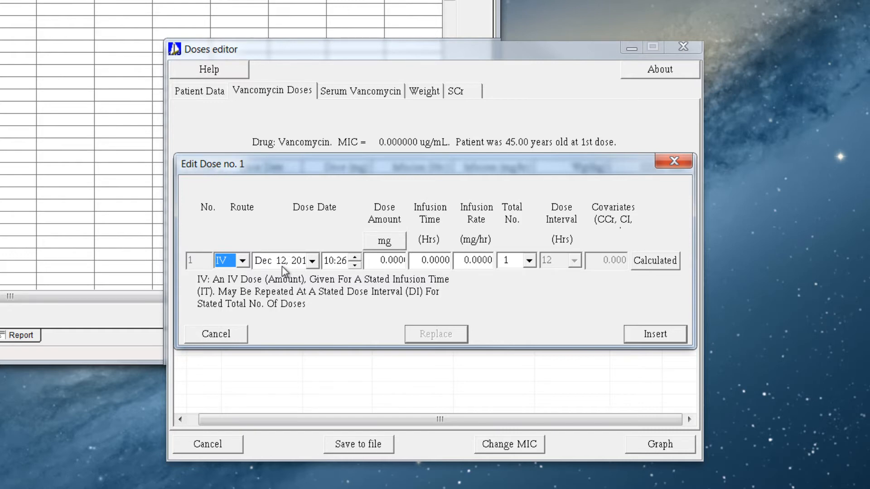
pyautogui.click(333, 261)
pyautogui.write('12:00')
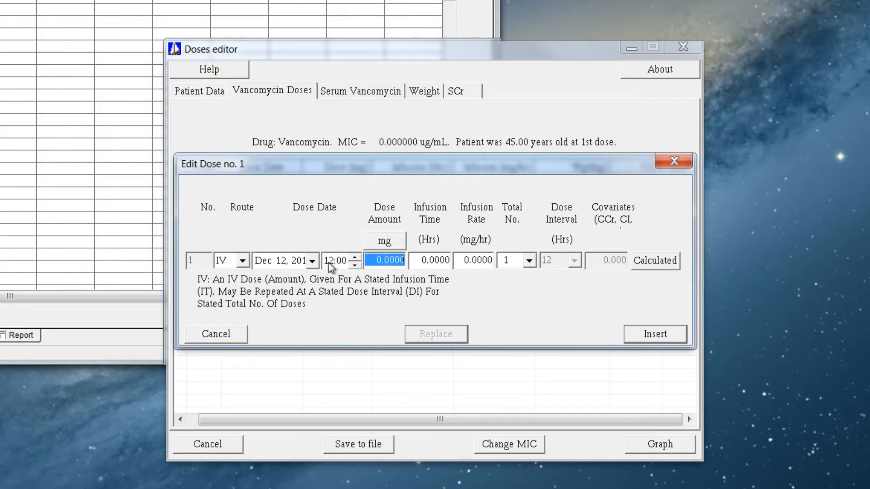
pyautogui.write('1')
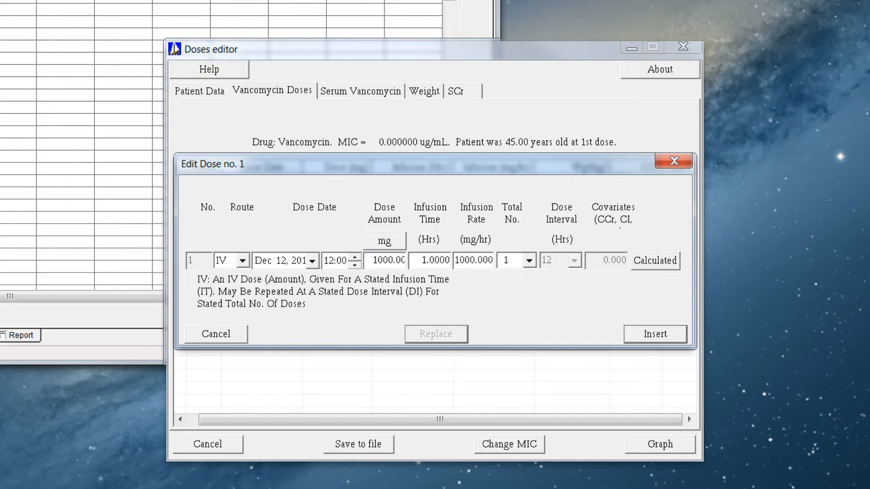
pyautogui.click(509, 261)
pyautogui.write('4')
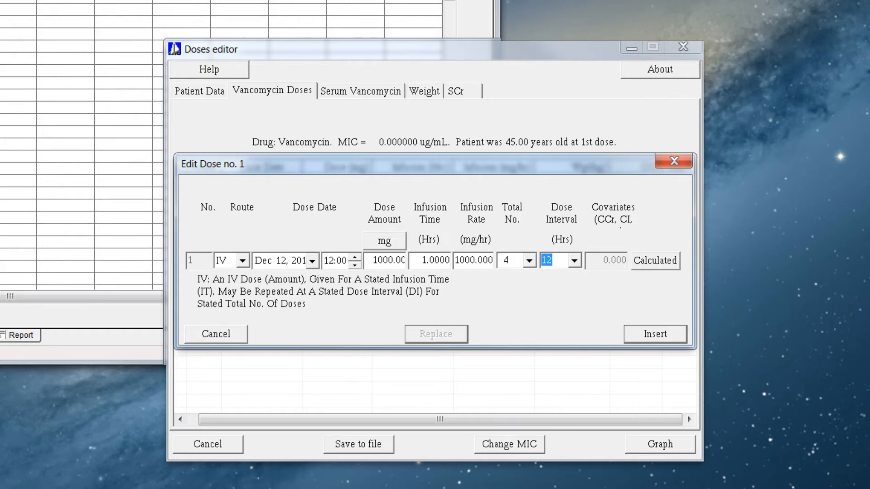
pyautogui.click(655, 334)
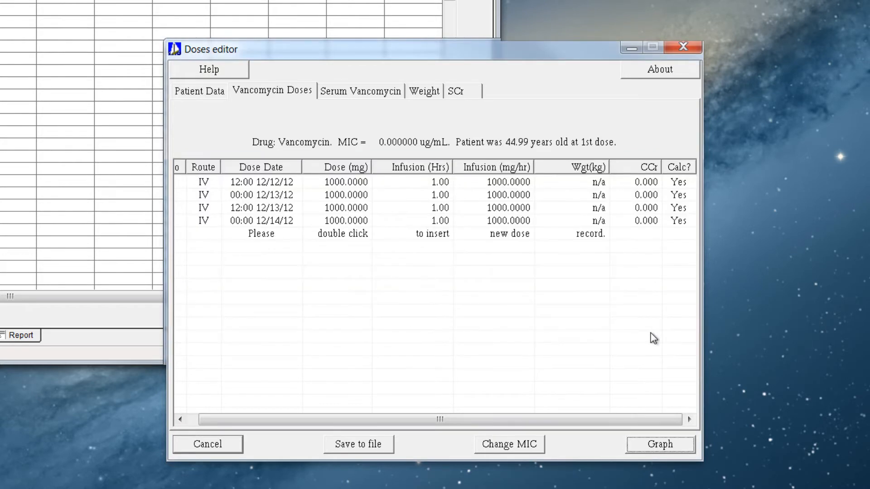
# Record a serum vancomycin level of 6 ug/mL at 11:50 on 12/13/12.
pyautogui.click(360, 91)
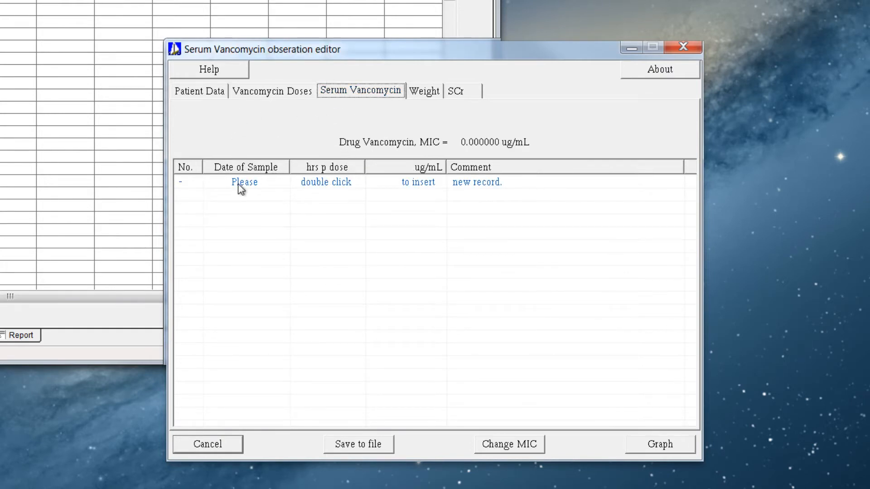
pyautogui.doubleClick(245, 182)
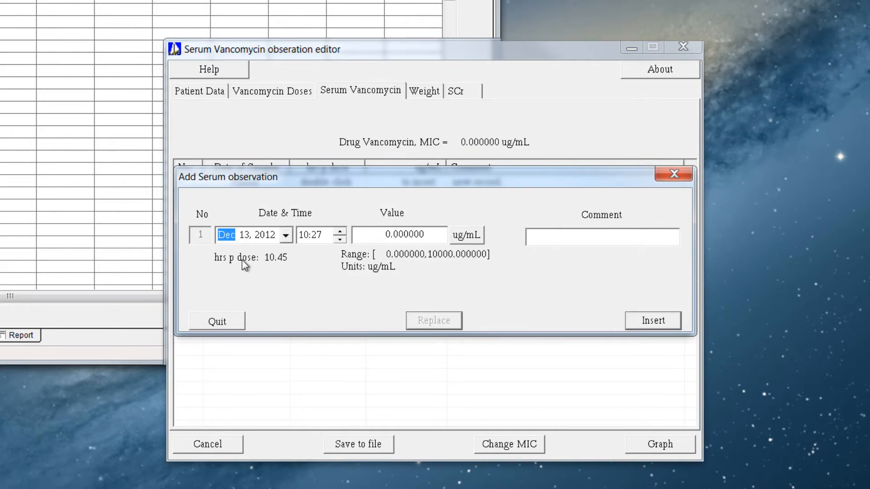
pyautogui.moveTo(217, 241)
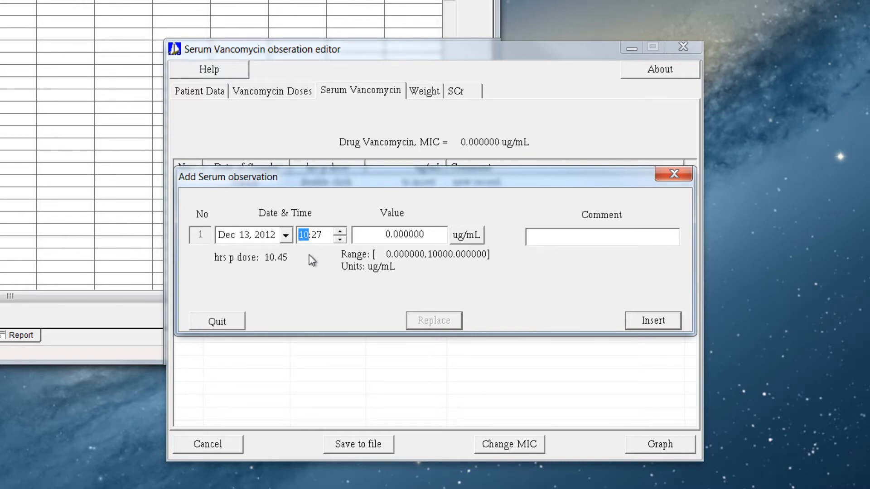
pyautogui.write('11:50')
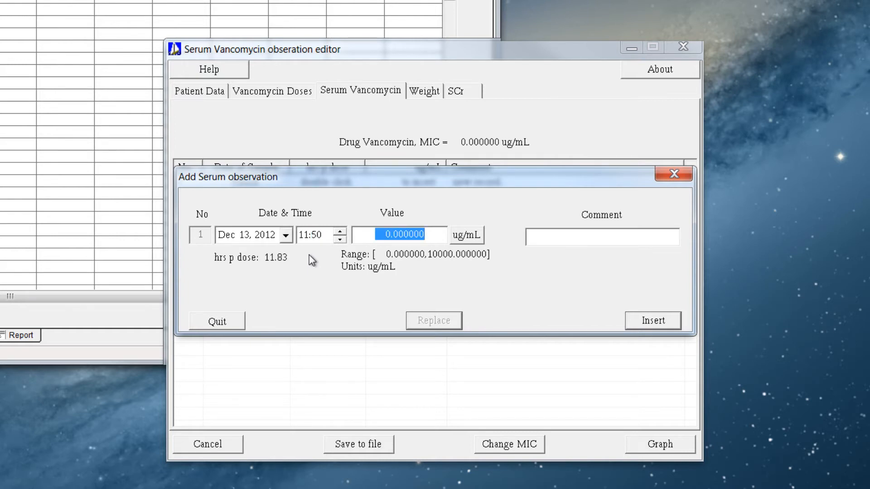
pyautogui.click(402, 234)
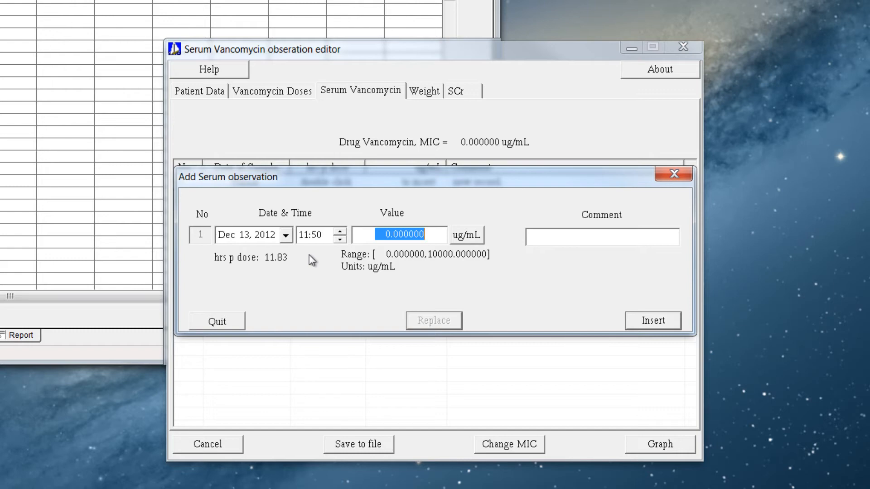
pyautogui.write('6')
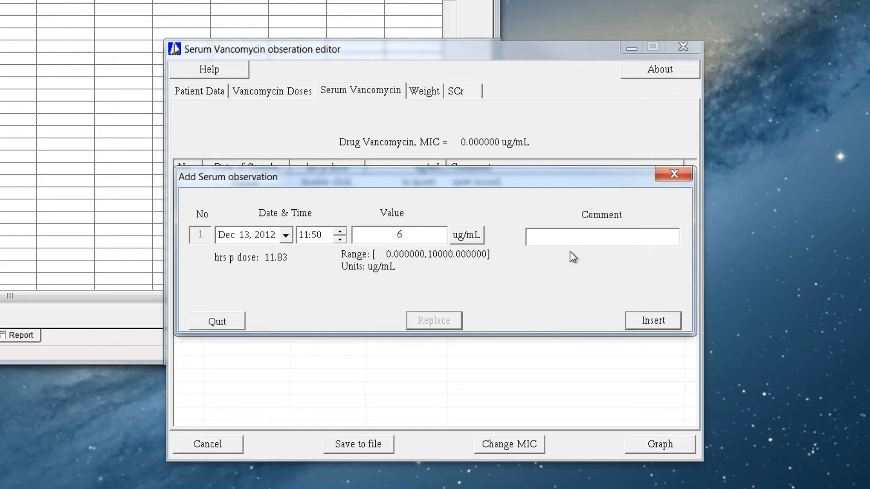
pyautogui.click(652, 320)
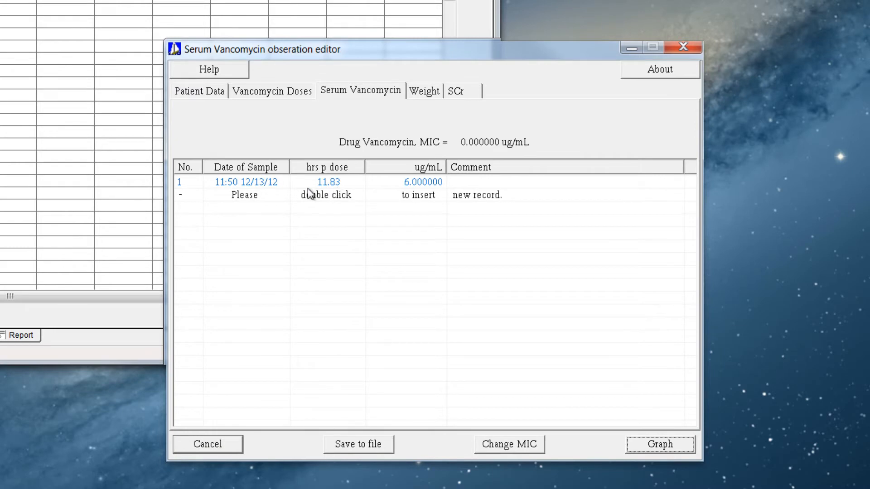
# Add a second serum vancomycin level of 30 ug/mL at 14:00.
pyautogui.doubleClick(328, 182)
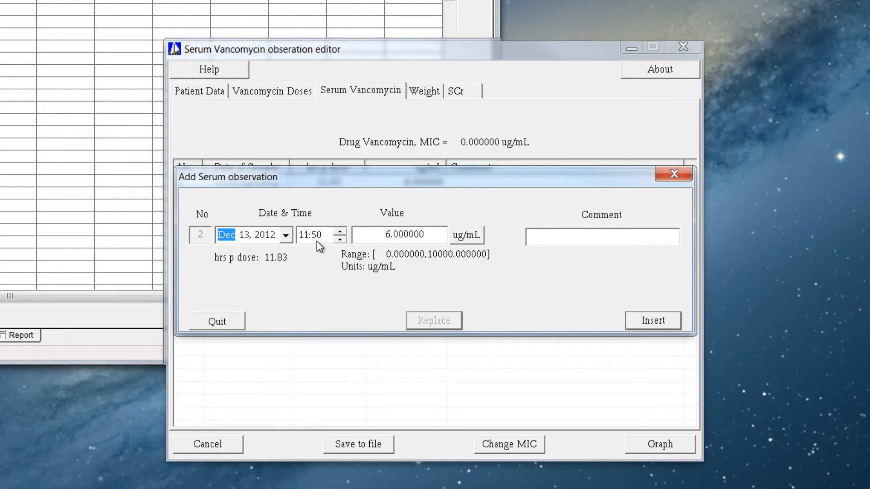
pyautogui.click(306, 235)
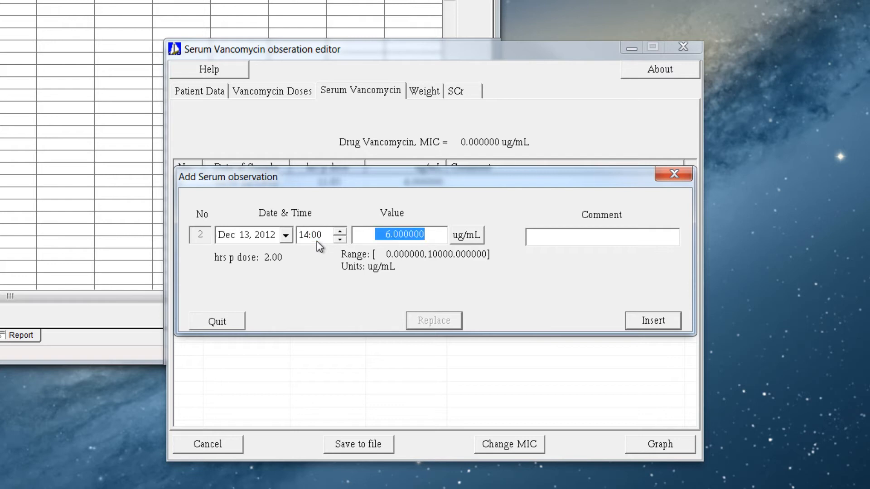
pyautogui.write('30')
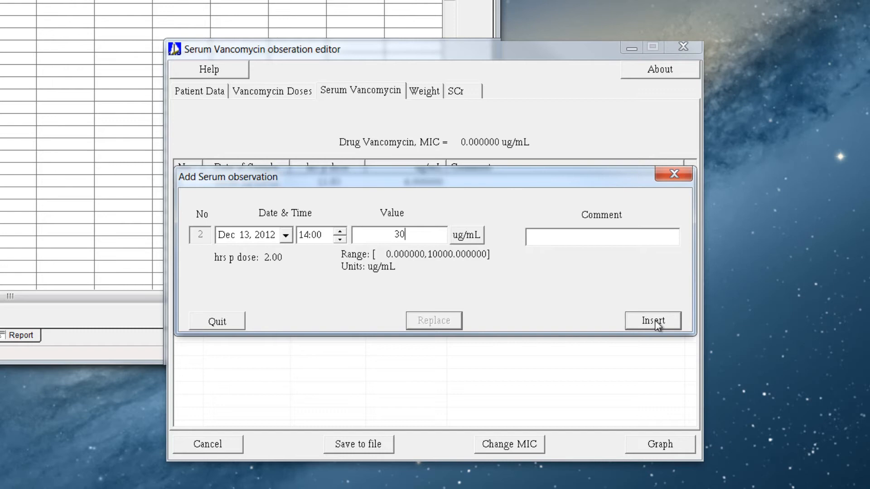
pyautogui.click(653, 320)
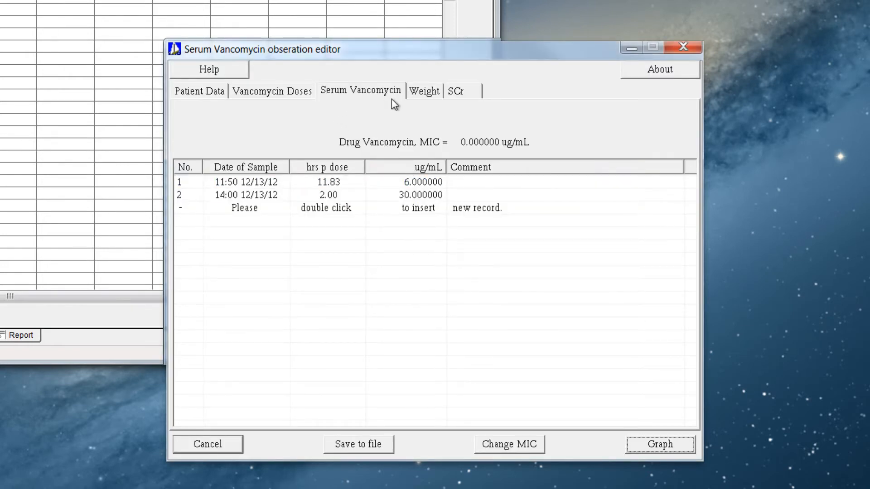
# Enter a 73 kg weight observation for Dec 13, 2012 at 10:28.
pyautogui.click(424, 91)
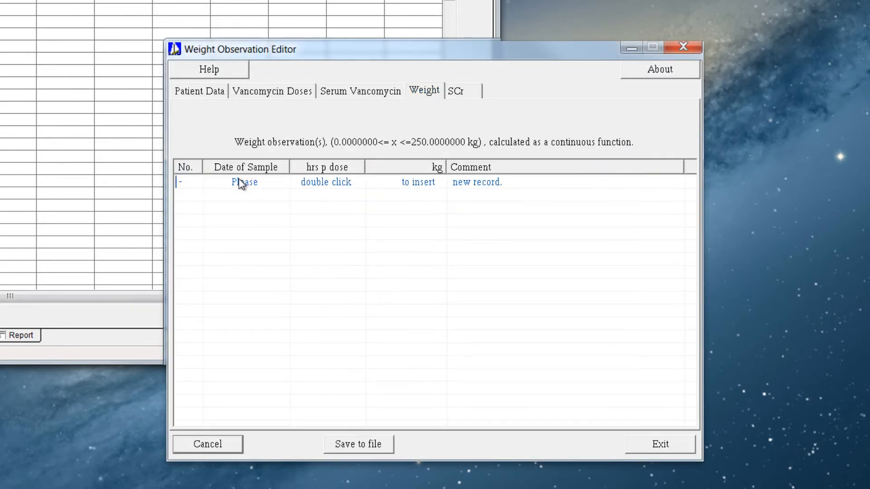
pyautogui.doubleClick(244, 181)
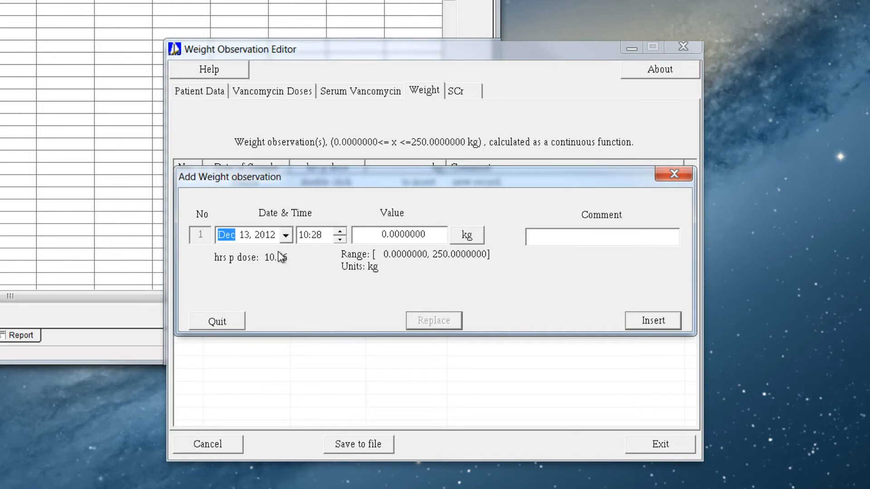
pyautogui.click(340, 232)
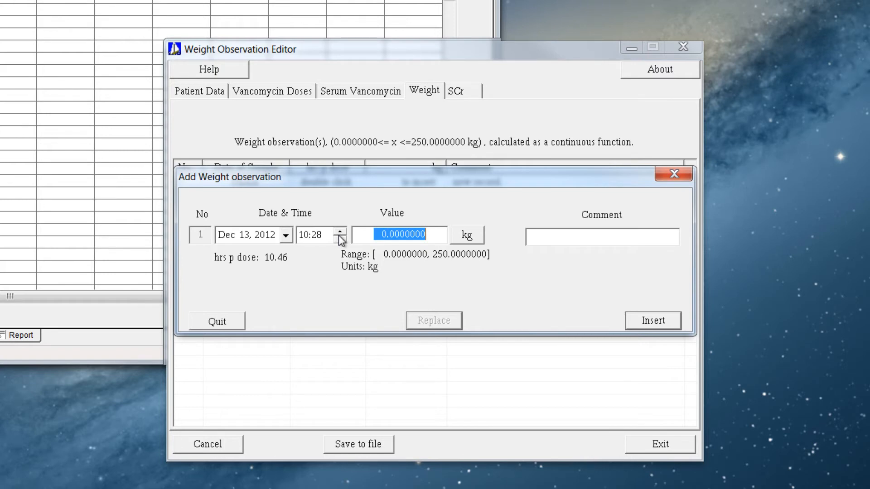
pyautogui.write('7')
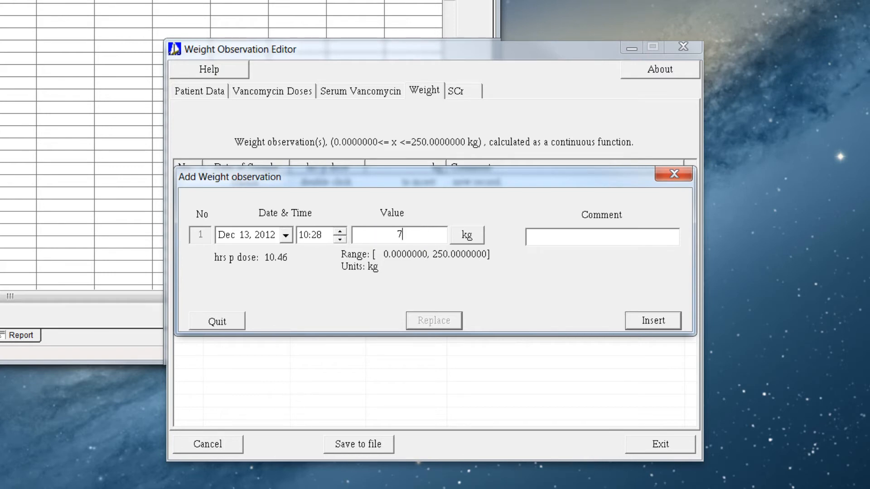
pyautogui.write('3')
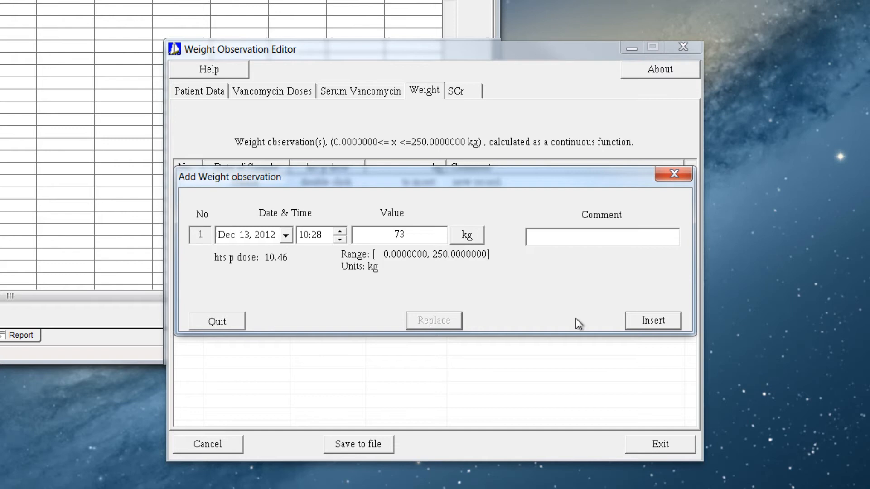
pyautogui.click(455, 90)
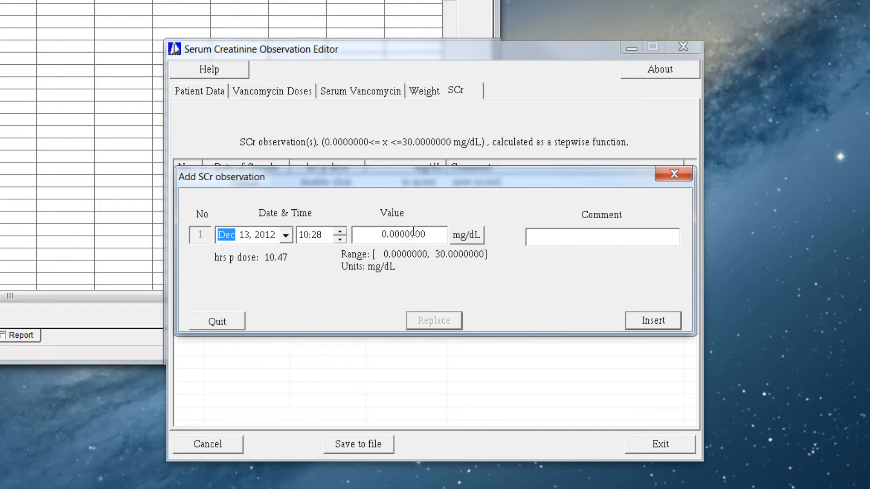
pyautogui.moveTo(438, 257)
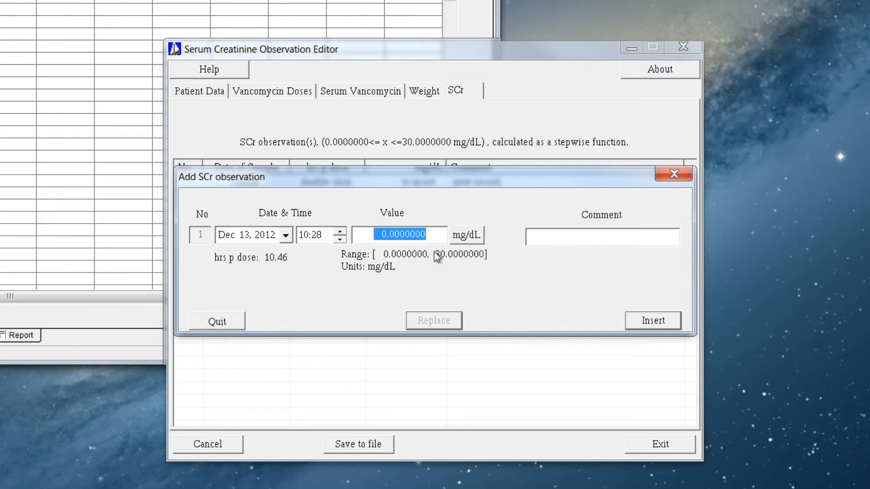
# Insert a serum creatinine value of 1 mg/dL for 12/13/12 at 10:28.
pyautogui.write('1')
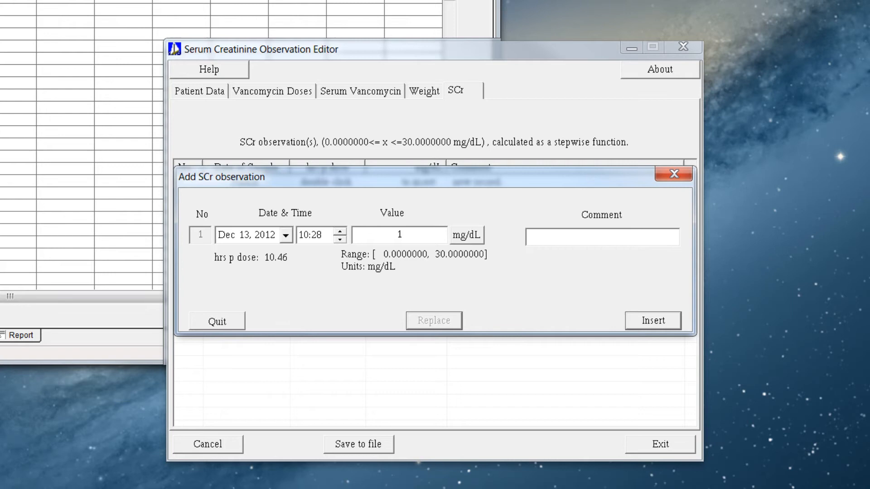
pyautogui.click(653, 321)
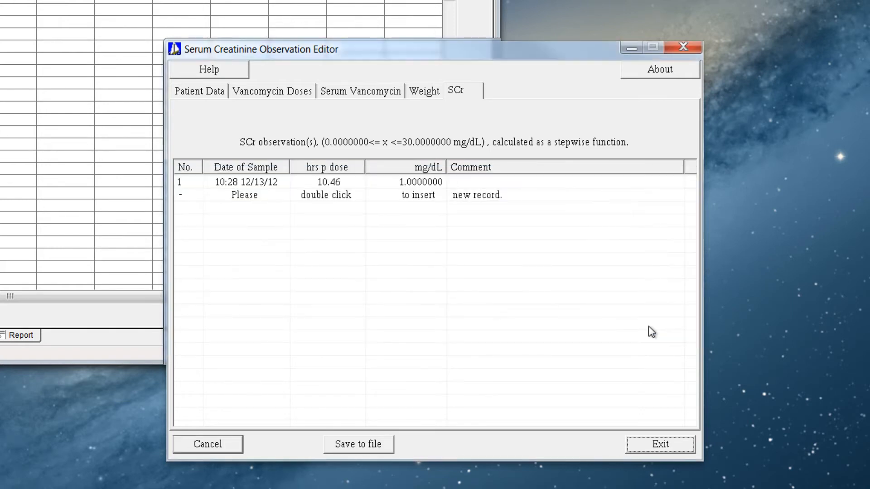
pyautogui.moveTo(299, 268)
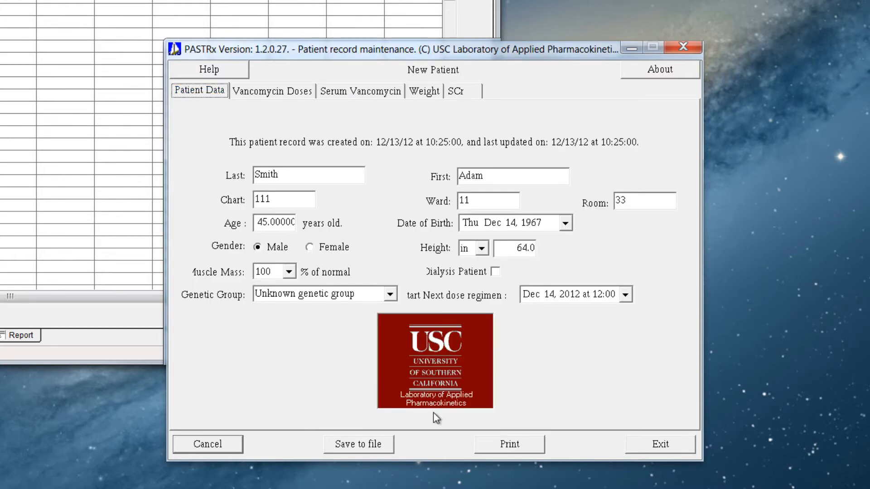
# Save the record as Example1.mb2 in the patients folder, then exit and dismiss the template error.
pyautogui.click(358, 444)
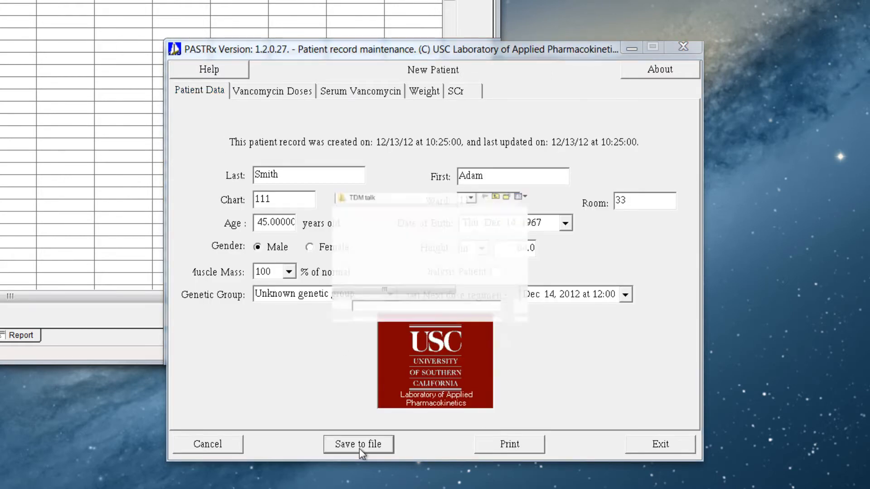
pyautogui.click(358, 444)
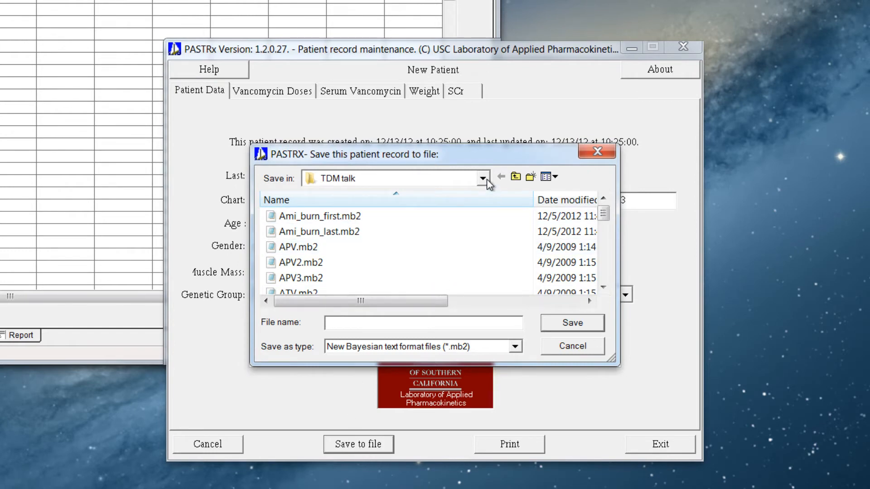
pyautogui.click(481, 178)
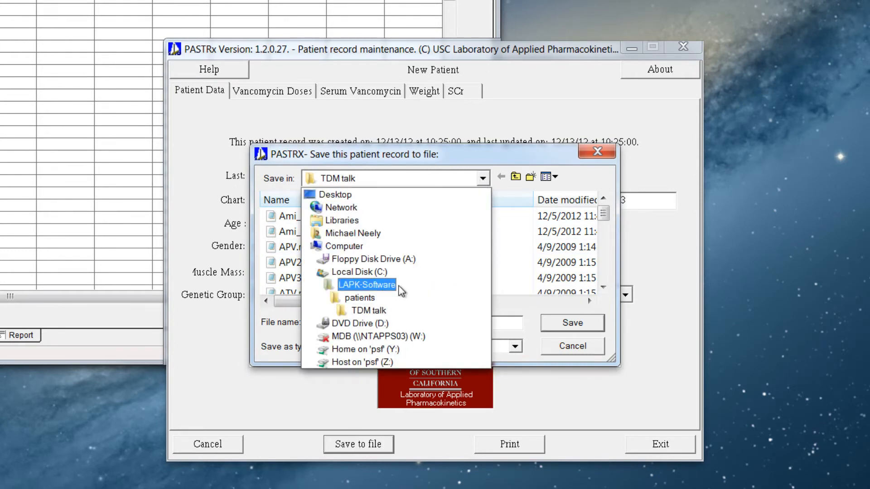
pyautogui.click(359, 298)
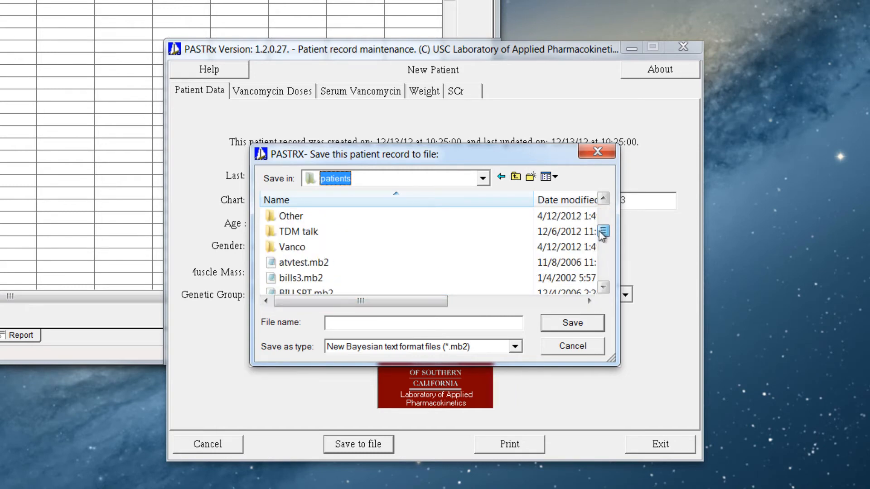
pyautogui.click(292, 247)
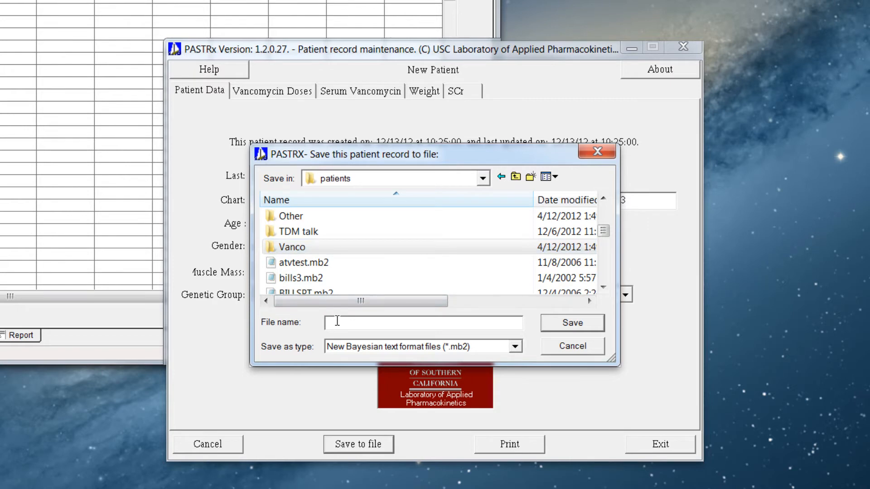
pyautogui.write('Example')
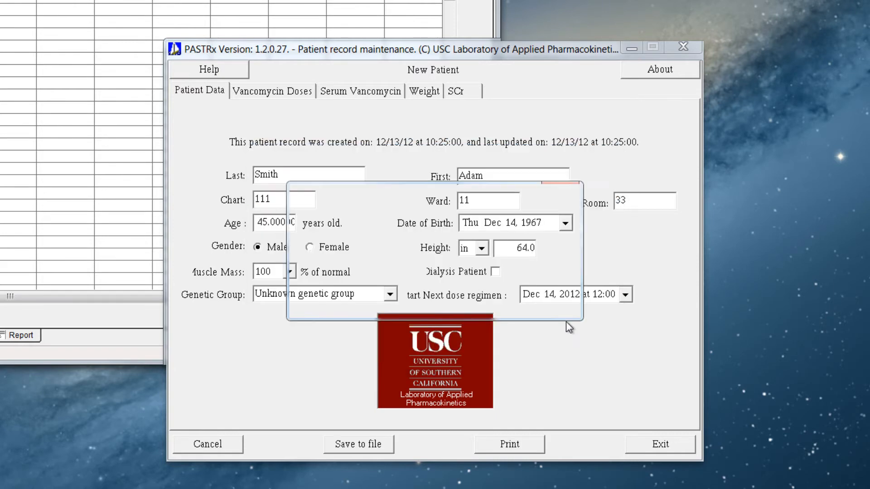
pyautogui.click(358, 444)
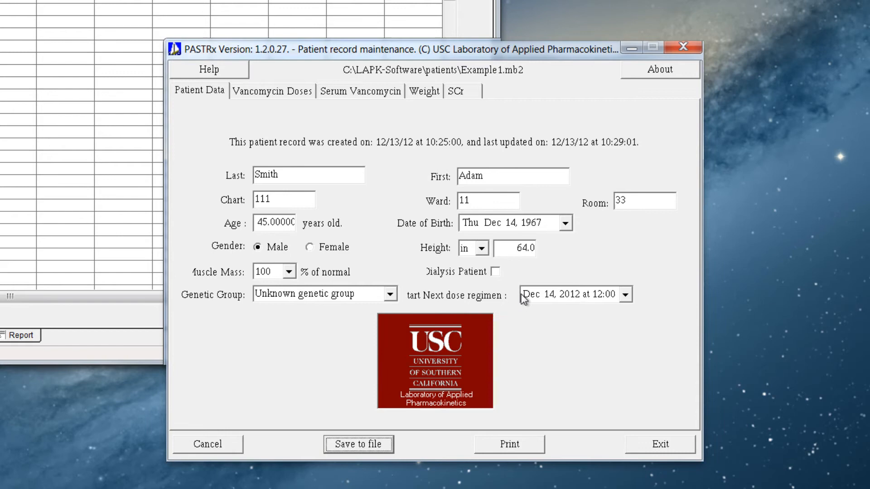
pyautogui.moveTo(688, 442)
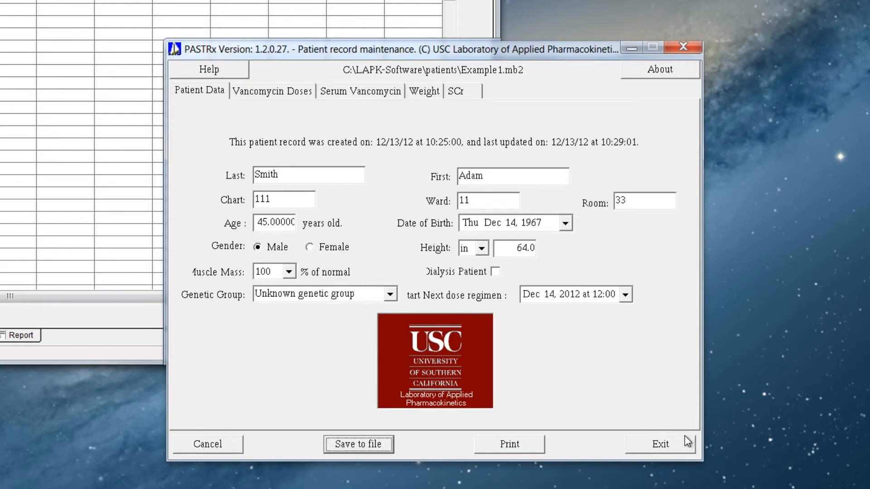
pyautogui.click(358, 444)
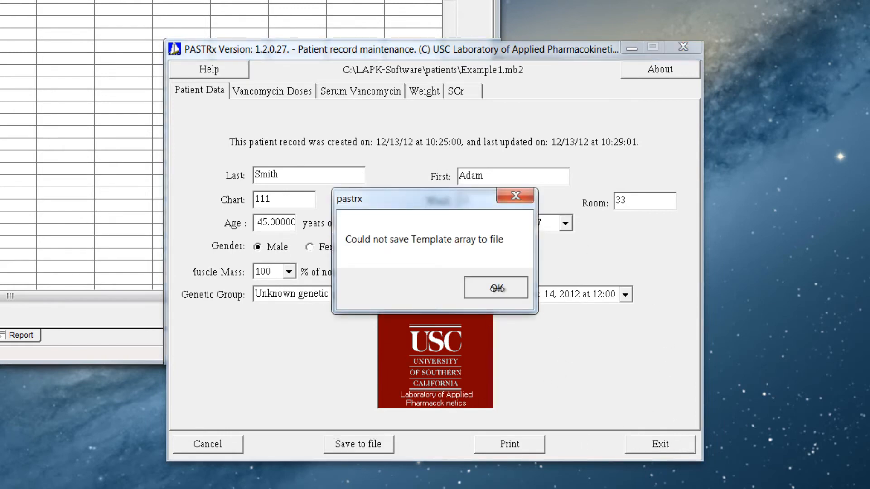
pyautogui.click(495, 288)
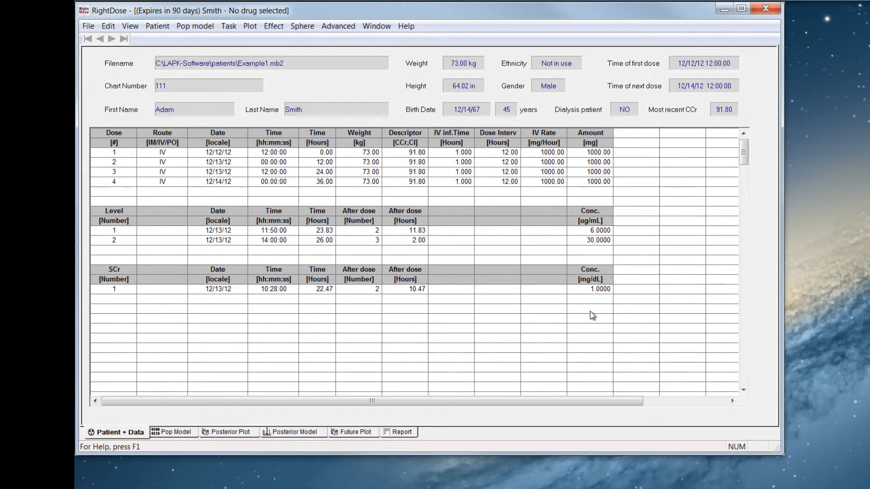
pyautogui.moveTo(576, 171)
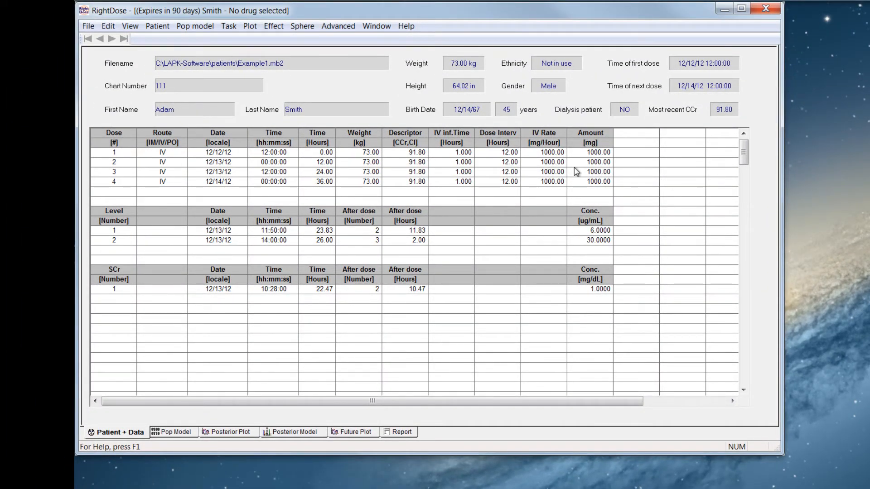
pyautogui.moveTo(101, 183)
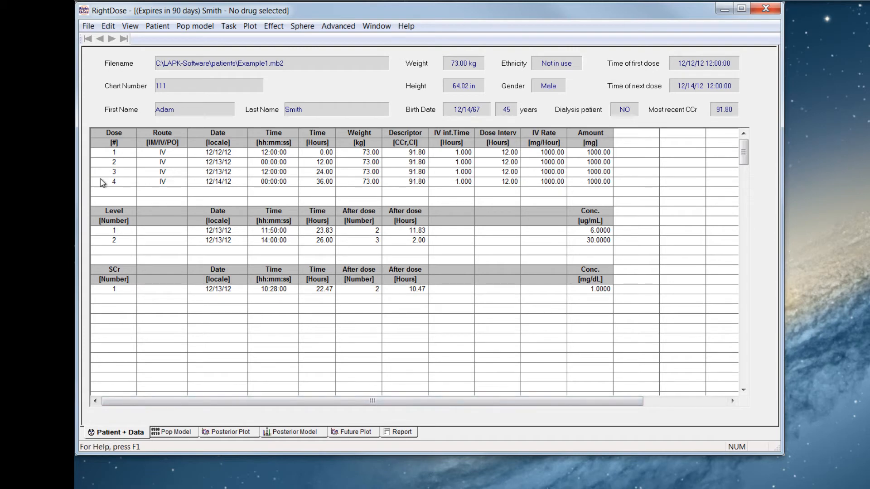
pyautogui.moveTo(527, 184)
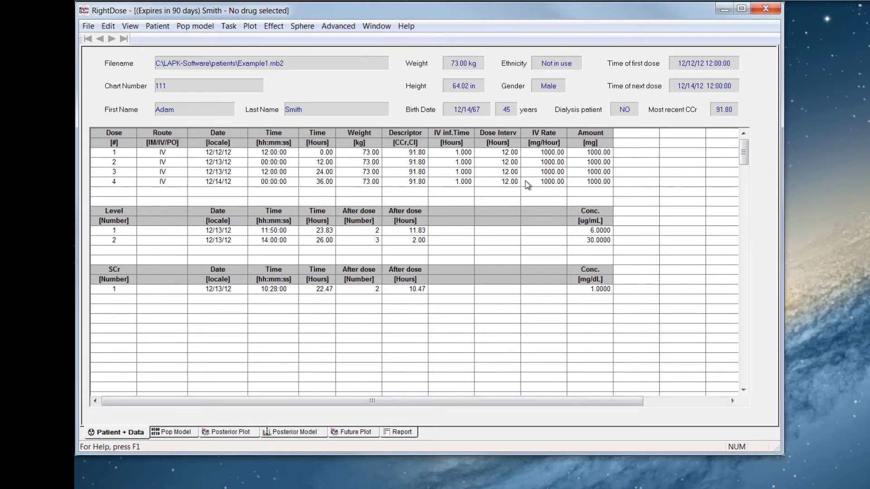
pyautogui.moveTo(604, 235)
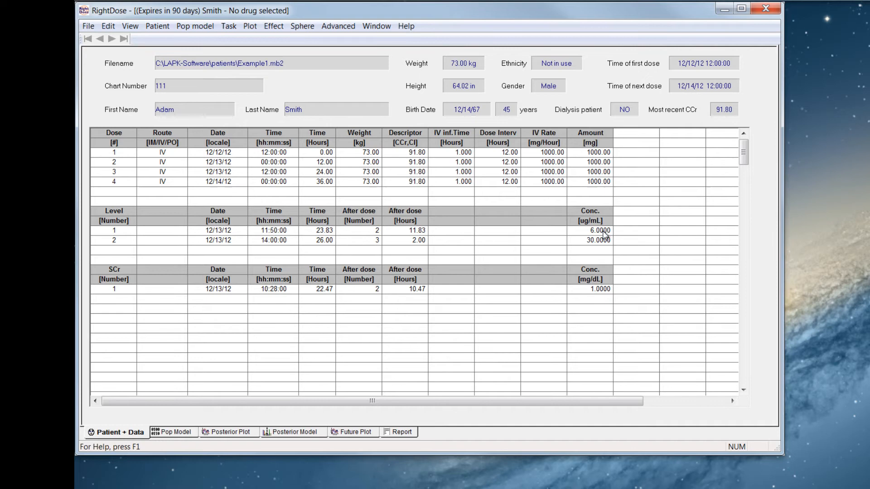
pyautogui.moveTo(595, 253)
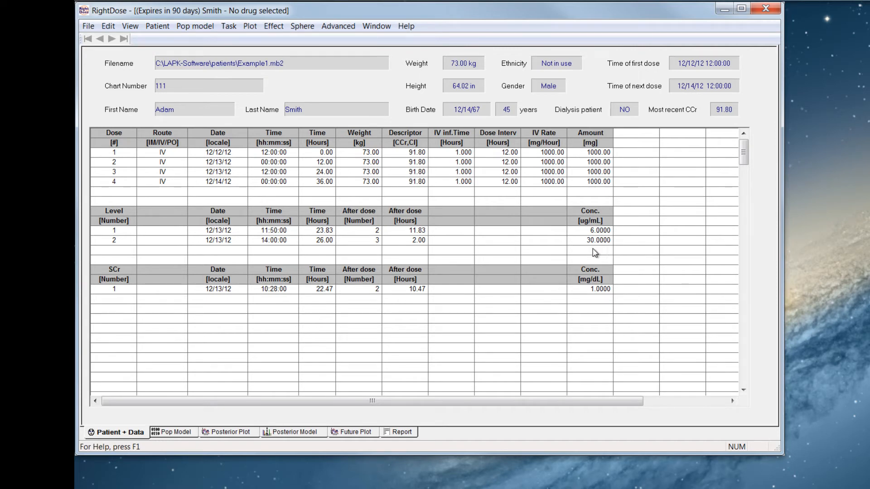
pyautogui.moveTo(458, 244)
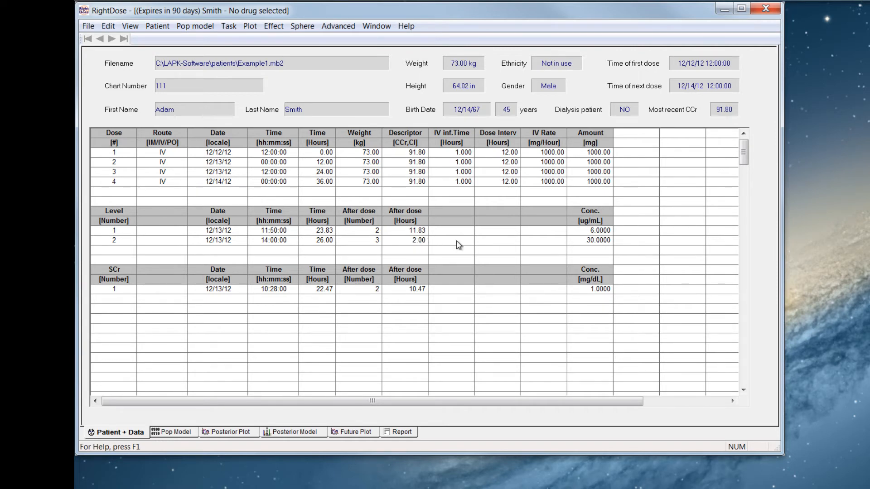
pyautogui.moveTo(591, 295)
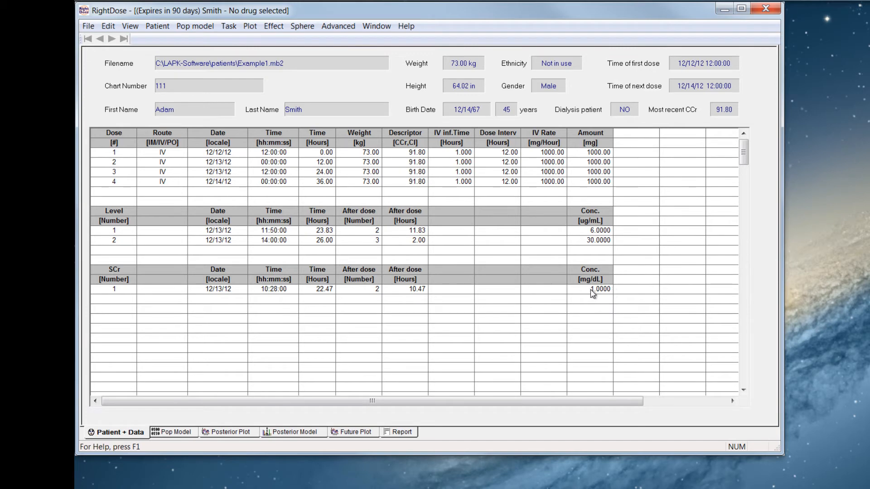
pyautogui.moveTo(433, 150)
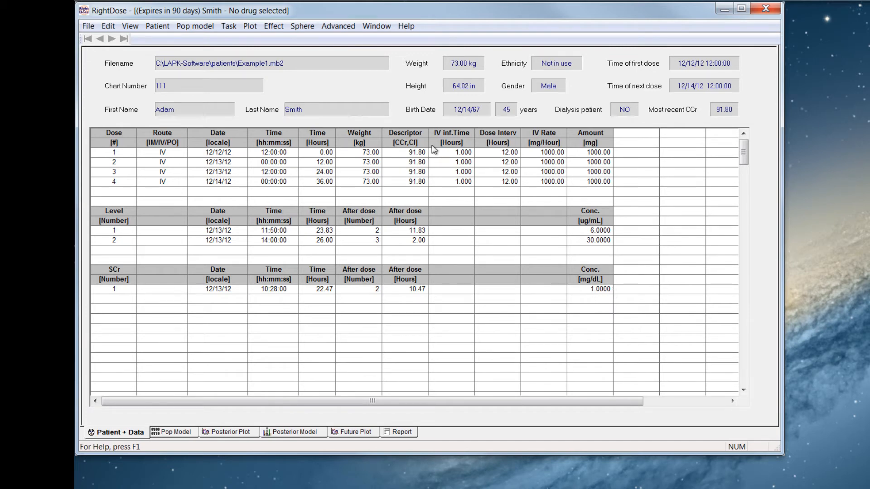
pyautogui.moveTo(457, 94)
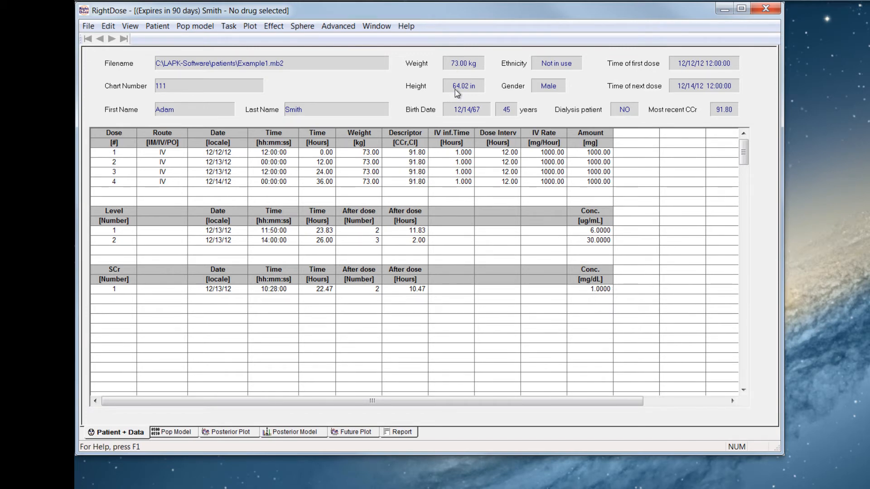
pyautogui.moveTo(458, 132)
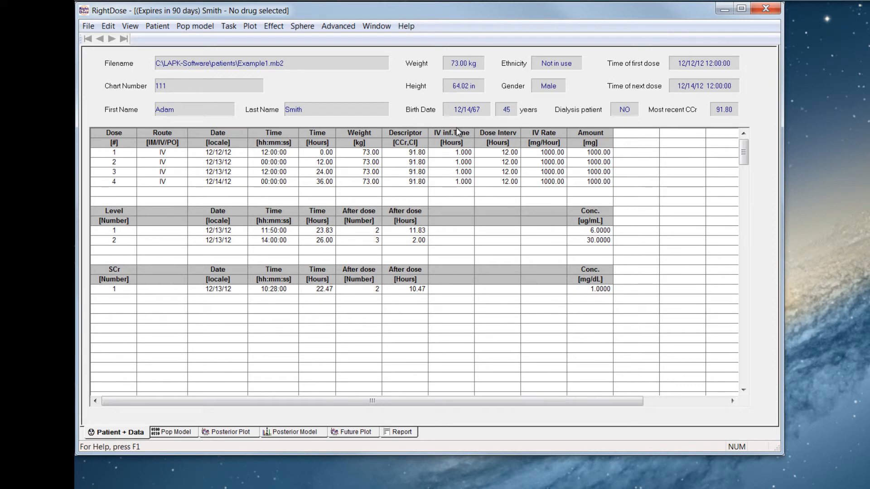
pyautogui.moveTo(408, 260)
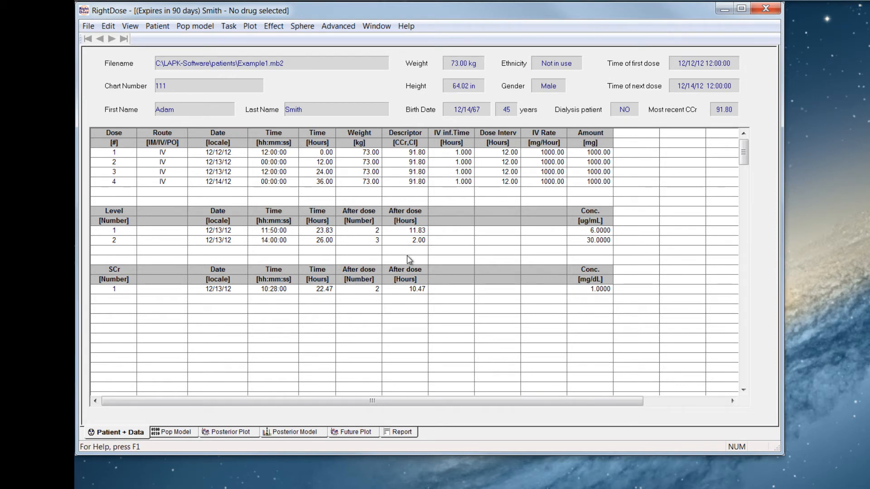
pyautogui.moveTo(293, 194)
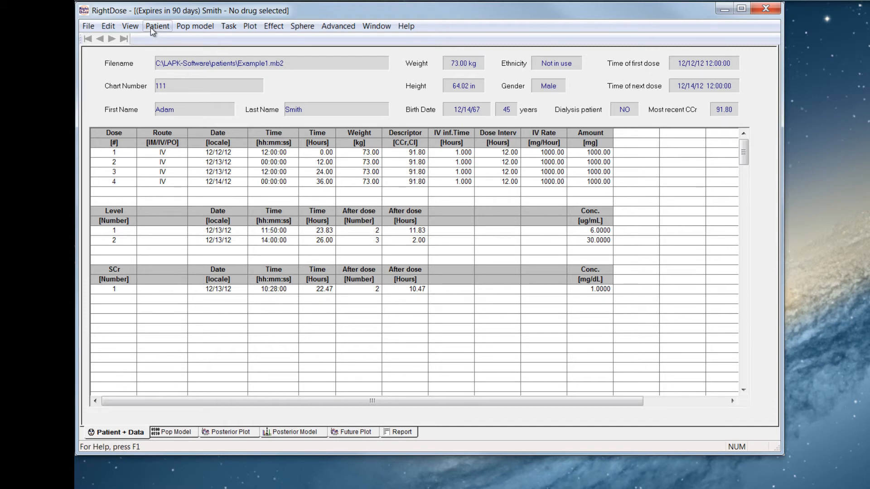
# Review the reloaded doses, levels and creatinine, then open RightDose's Patient menu.
pyautogui.click(157, 25)
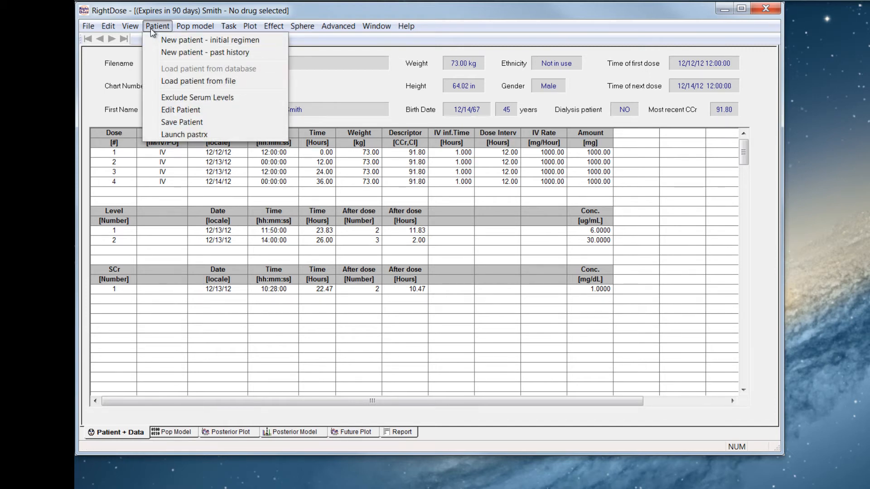
# Load Example1.mb2 into RightDose through Patient > Load patient from file.
pyautogui.click(185, 134)
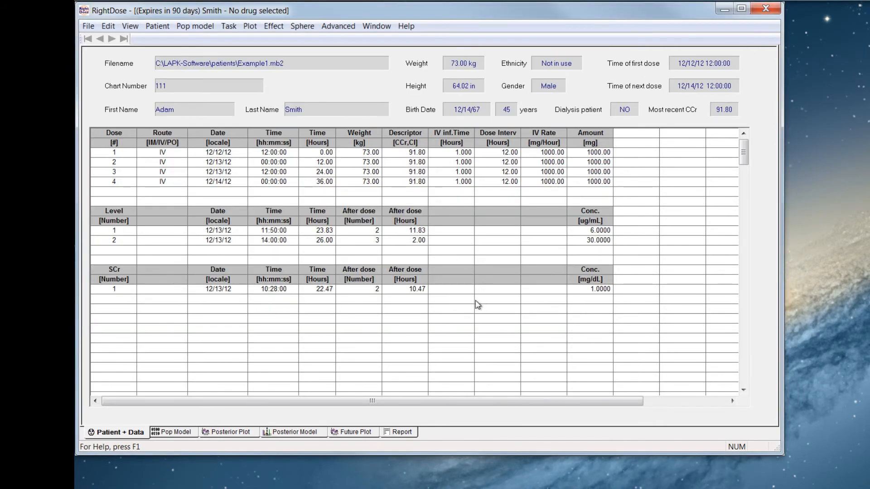
pyautogui.moveTo(344, 128)
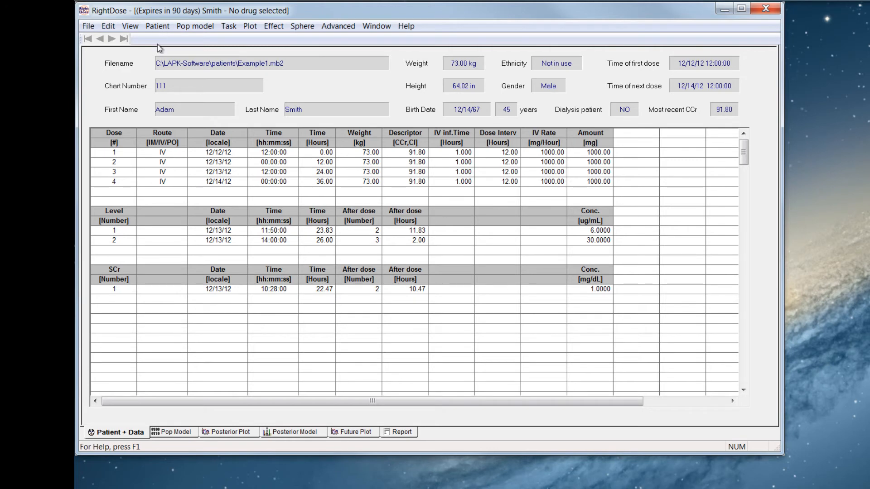
pyautogui.moveTo(160, 76)
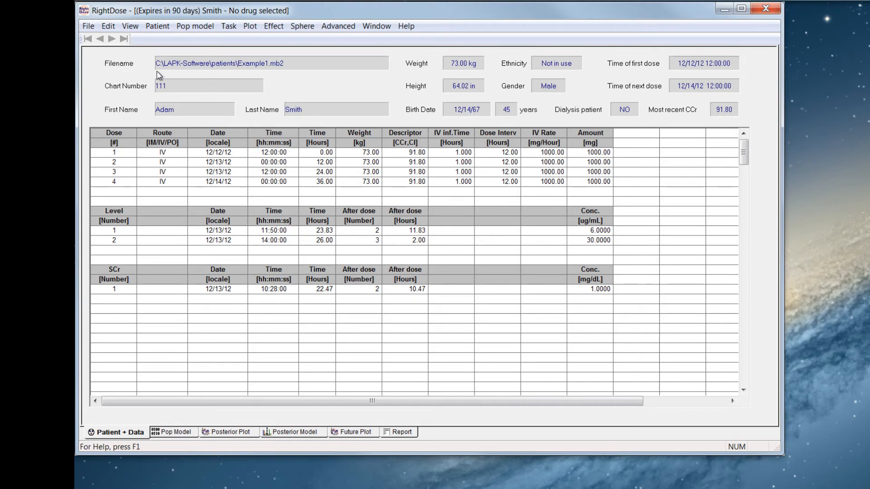
pyautogui.click(157, 25)
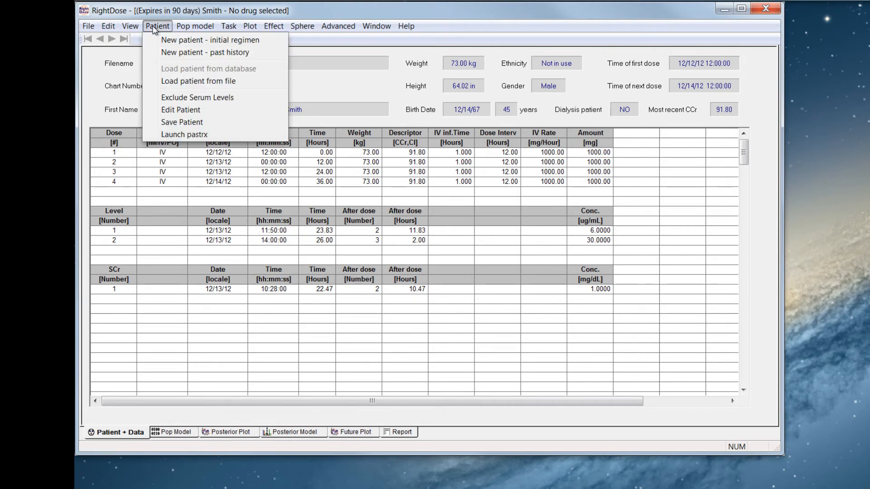
pyautogui.click(197, 81)
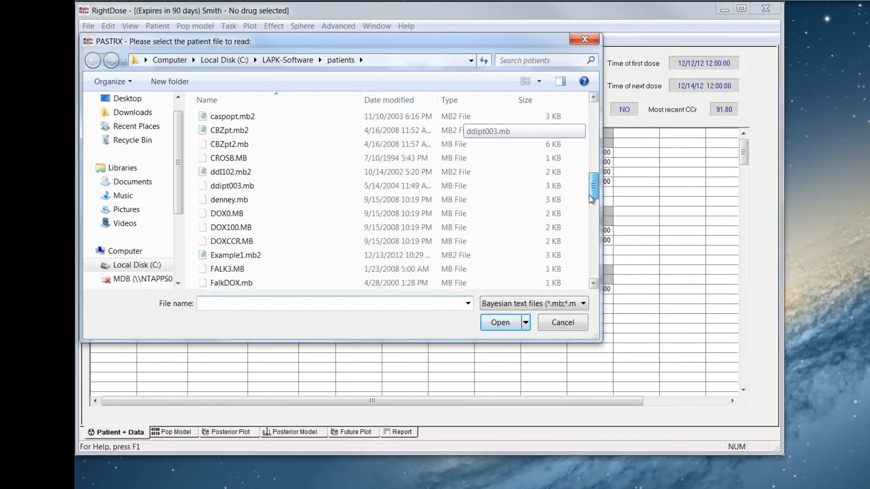
pyautogui.click(499, 322)
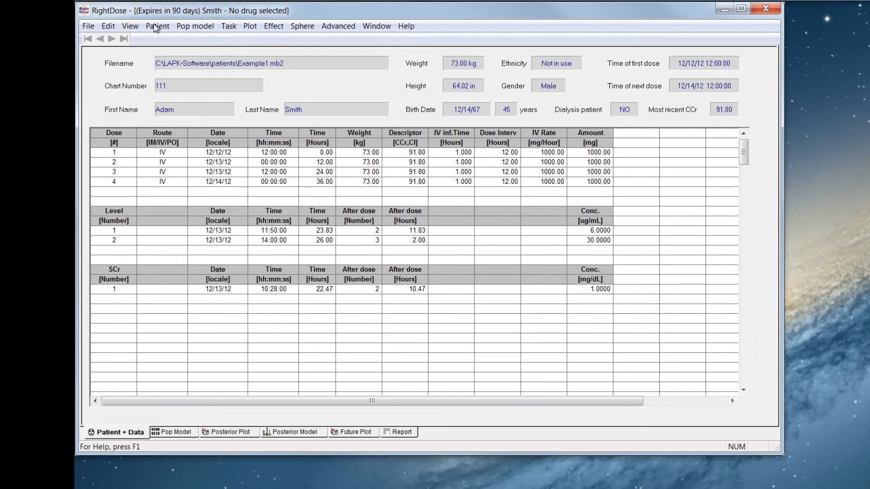
pyautogui.click(157, 25)
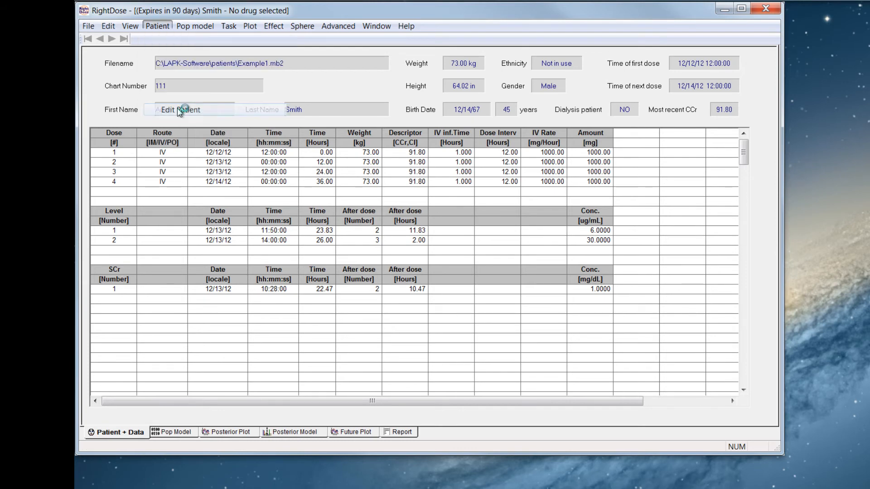
pyautogui.click(180, 109)
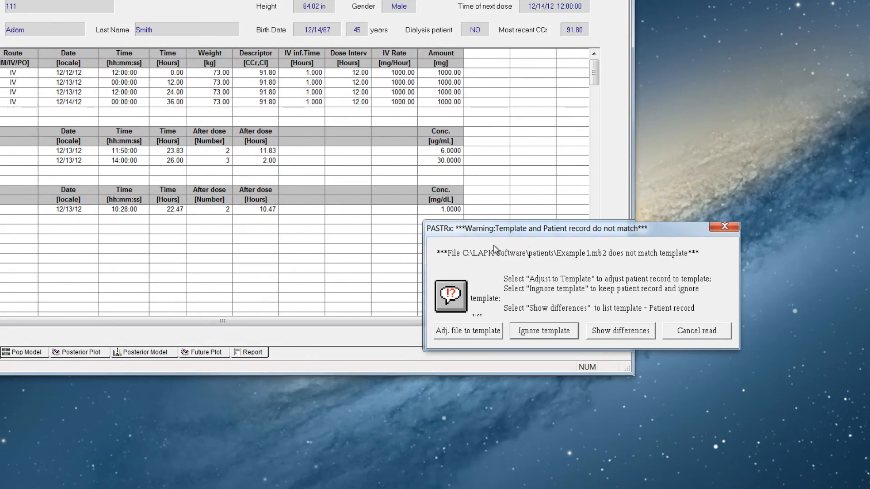
pyautogui.click(543, 330)
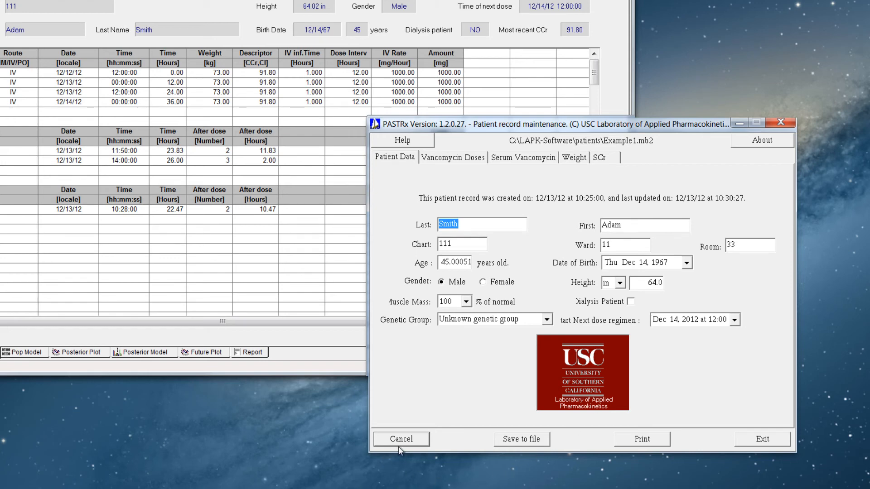
pyautogui.click(401, 439)
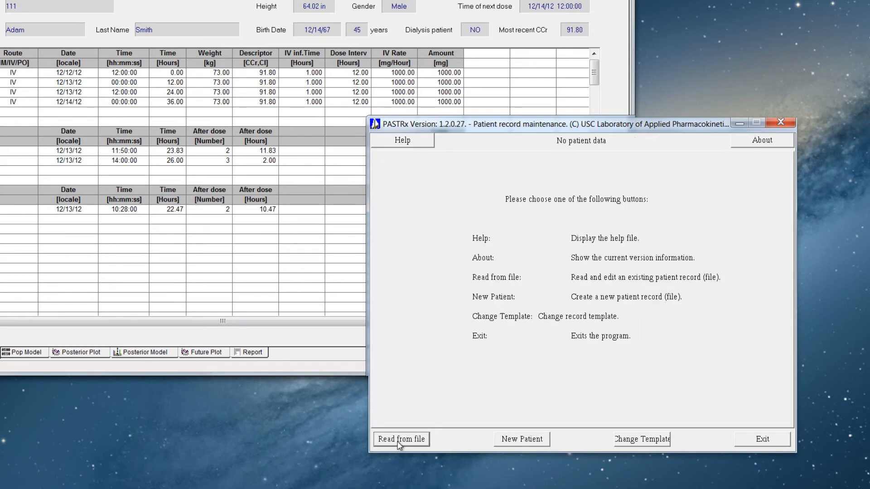
pyautogui.click(401, 439)
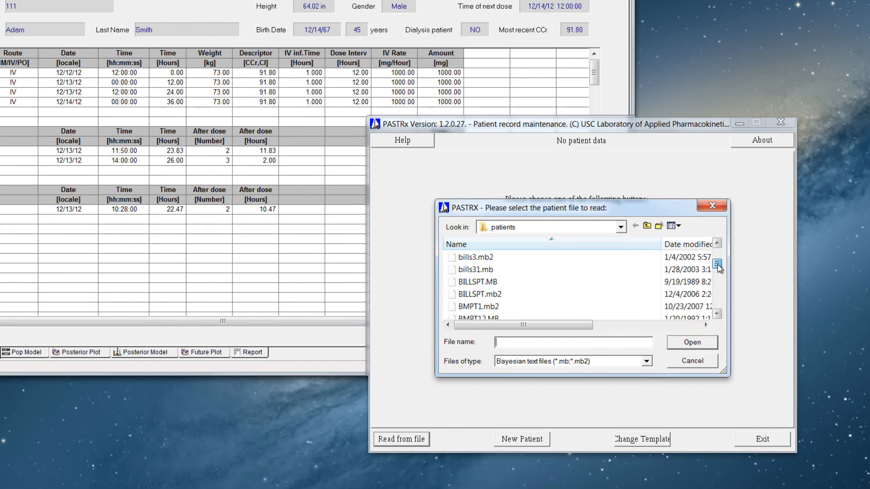
pyautogui.click(718, 280)
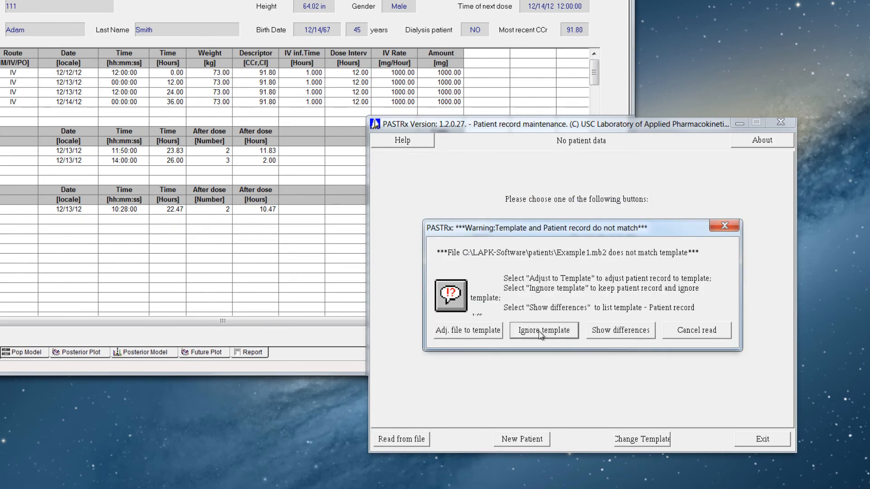
pyautogui.click(543, 331)
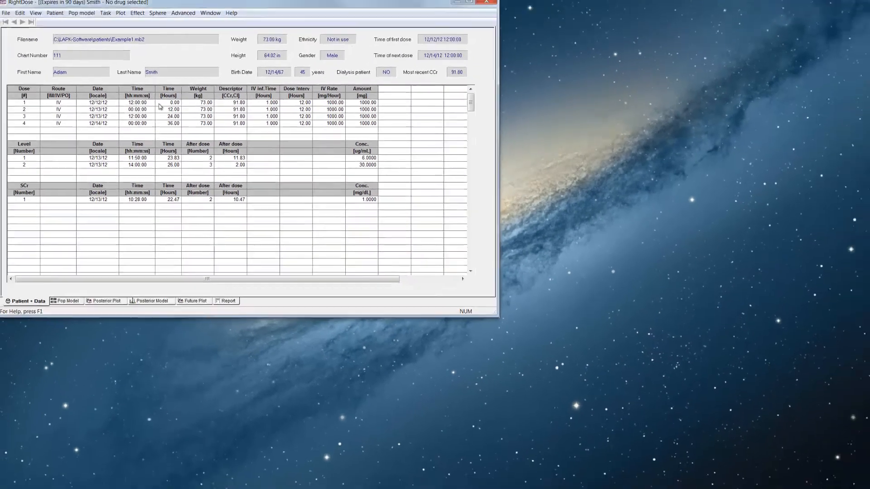
# Launch PASTRx, cancel the blank patient, and read Example1.mb2, ignoring the template mismatch.
pyautogui.click(62, 24)
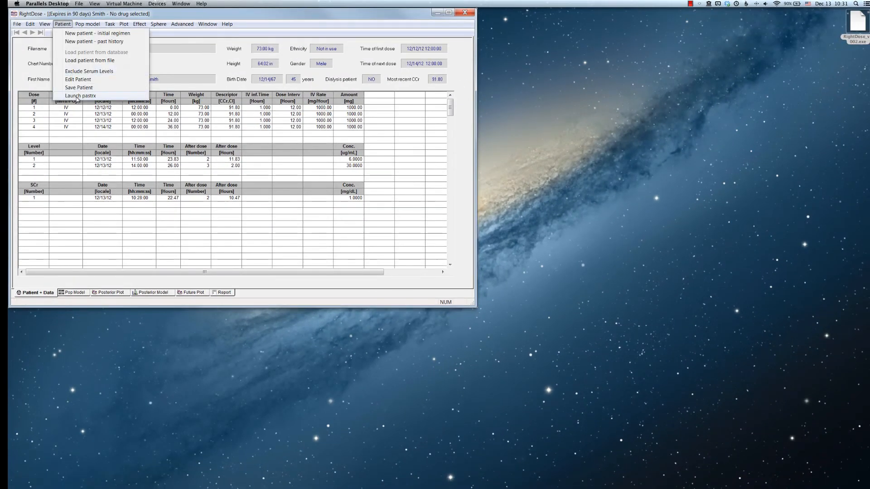
pyautogui.click(96, 32)
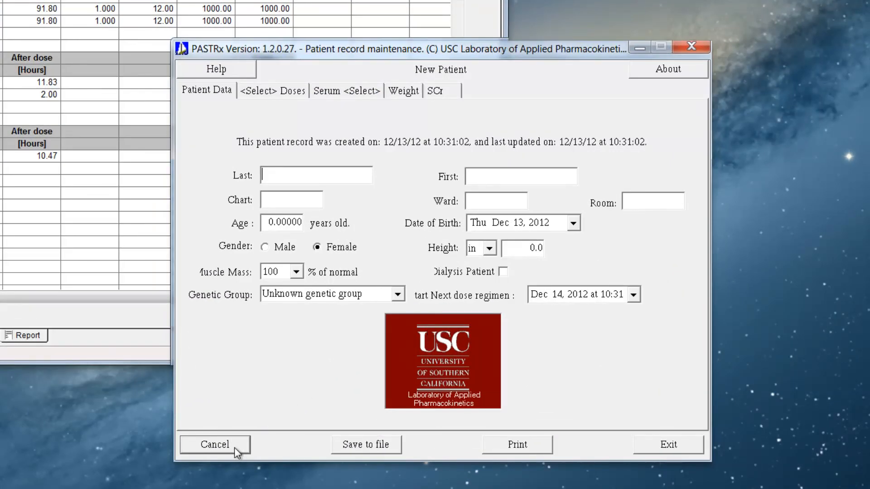
pyautogui.click(215, 445)
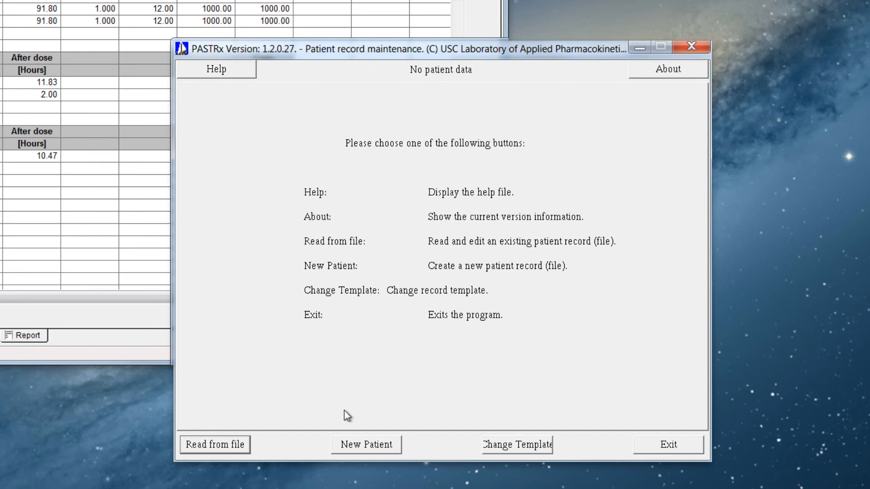
pyautogui.click(215, 444)
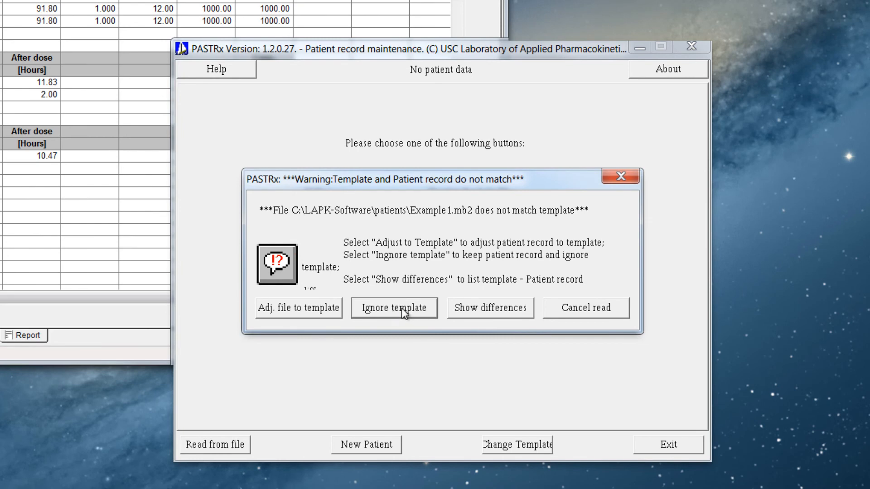
pyautogui.click(393, 308)
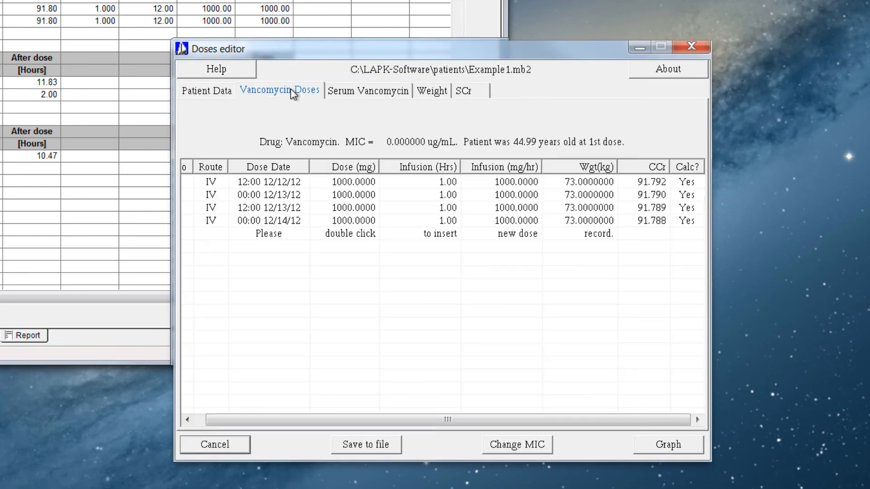
# Open dose 4 from the Vancomycin dose list, cancel the edit, and cancel the Doses editor.
pyautogui.click(269, 195)
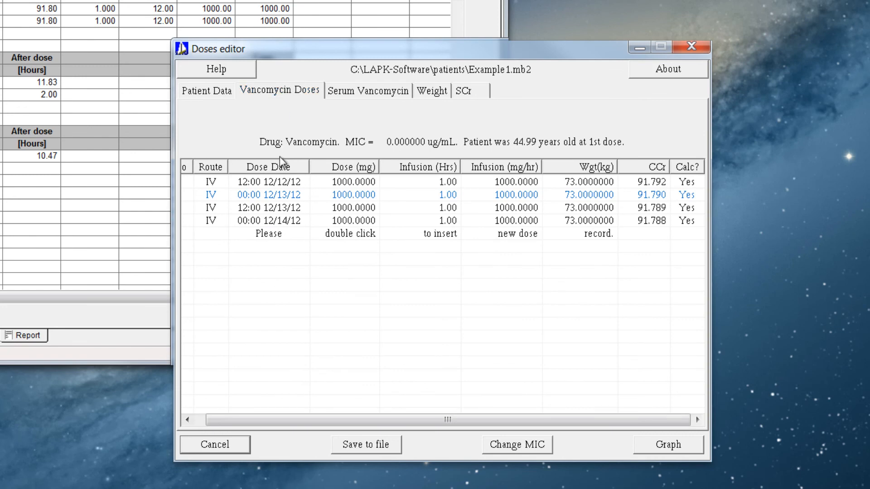
pyautogui.doubleClick(269, 221)
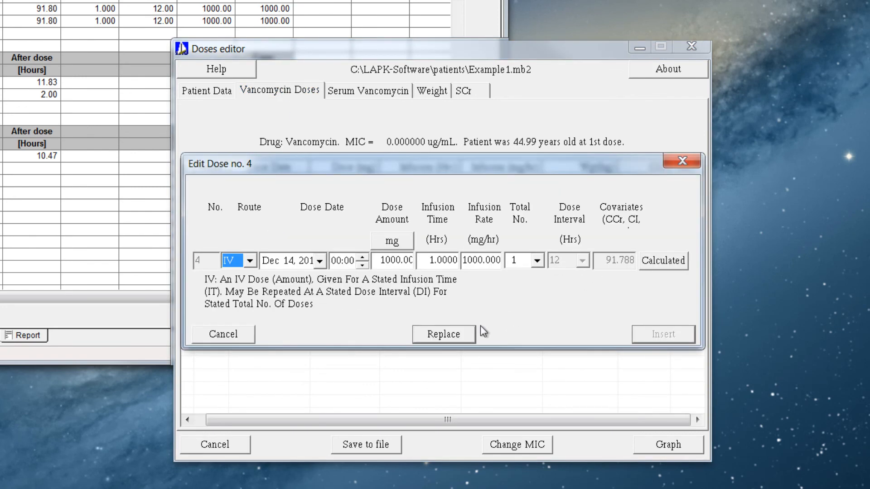
pyautogui.click(443, 334)
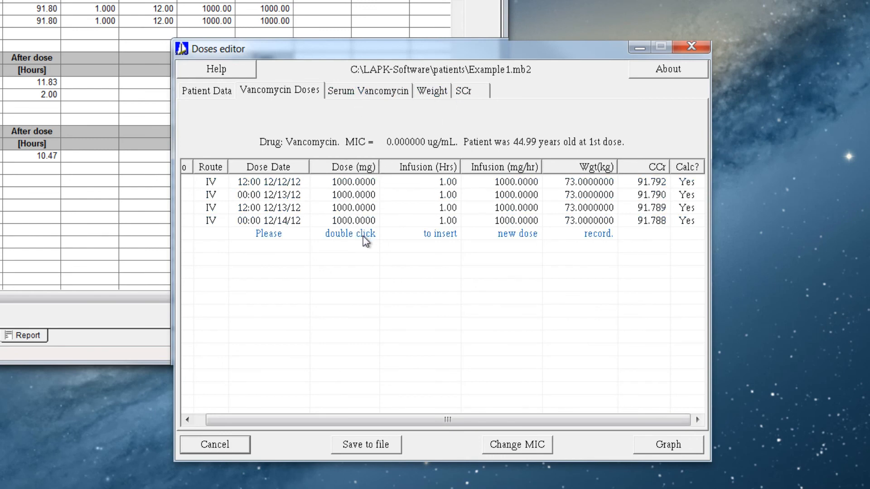
pyautogui.click(353, 181)
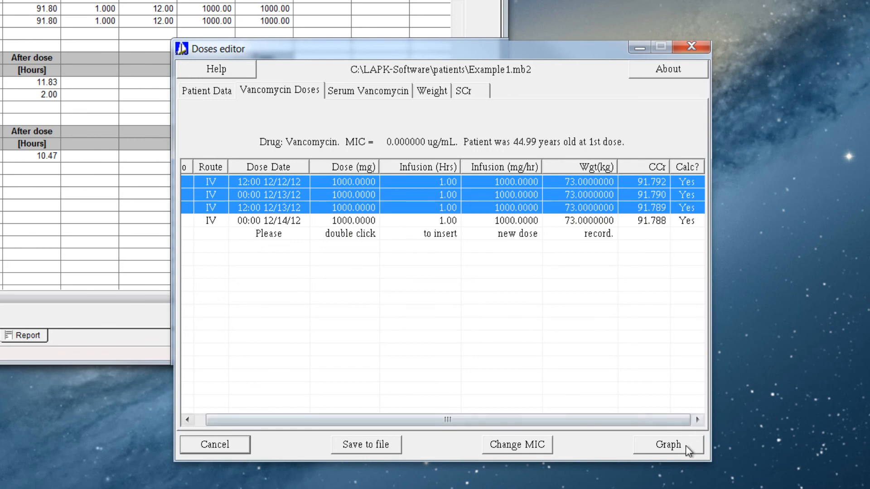
pyautogui.moveTo(332, 460)
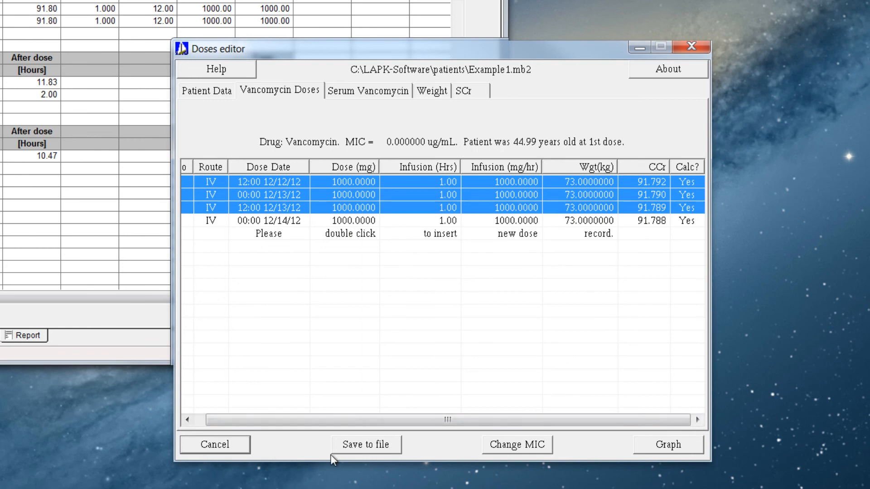
pyautogui.click(214, 445)
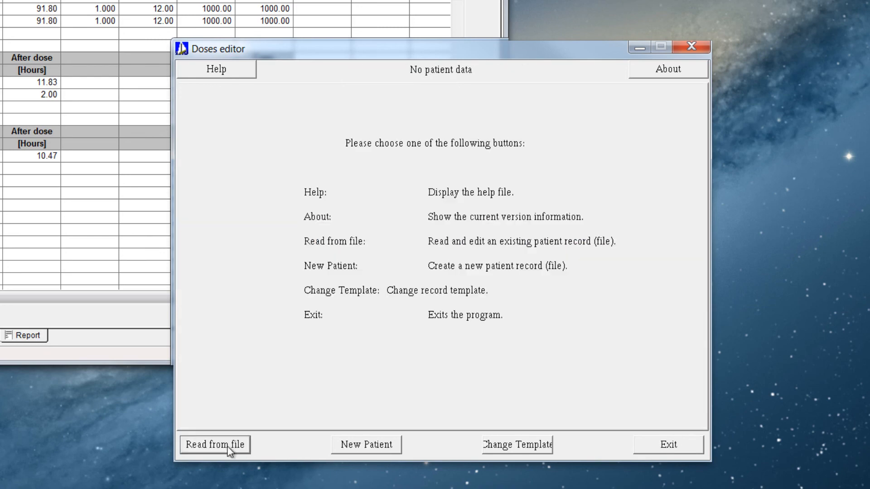
# Close the empty PASTRx Doses editor to return to the Example1.mb2 record in RightDose.
pyautogui.click(214, 444)
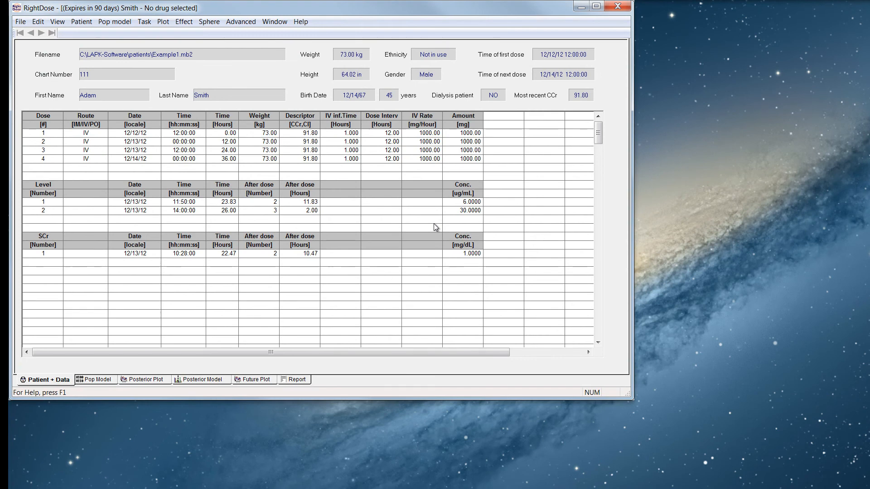
pyautogui.moveTo(401, 195)
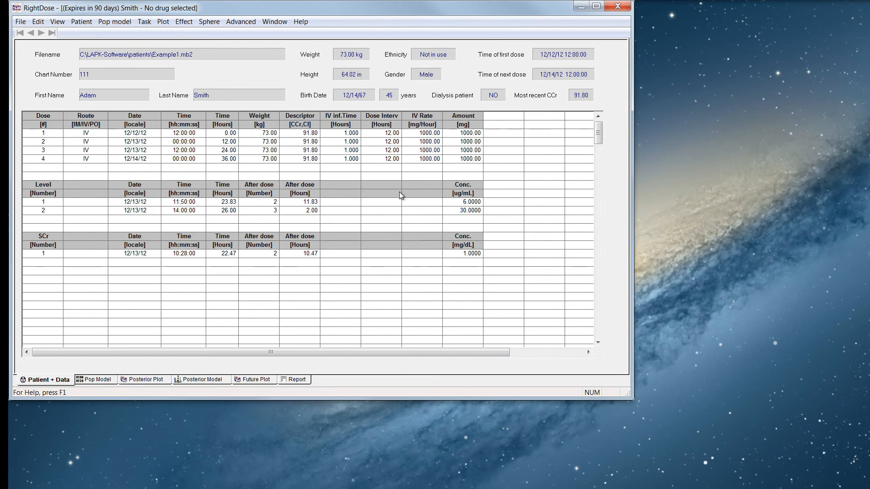
pyautogui.moveTo(531, 39)
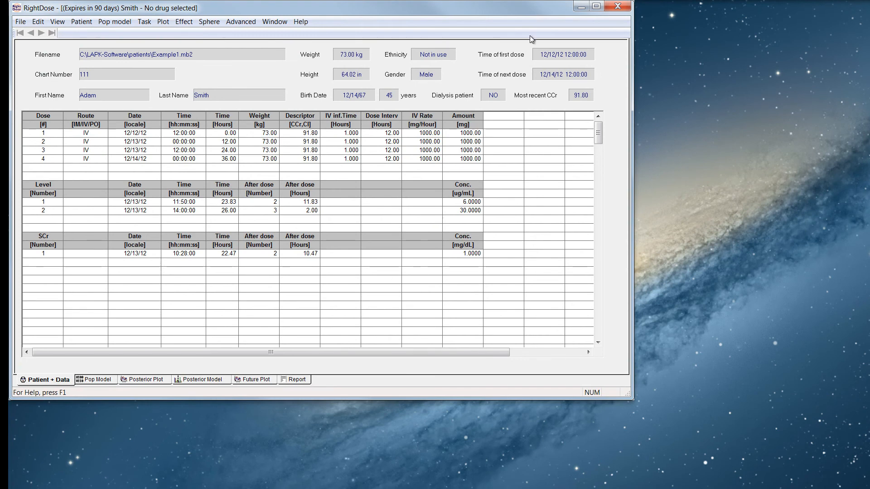